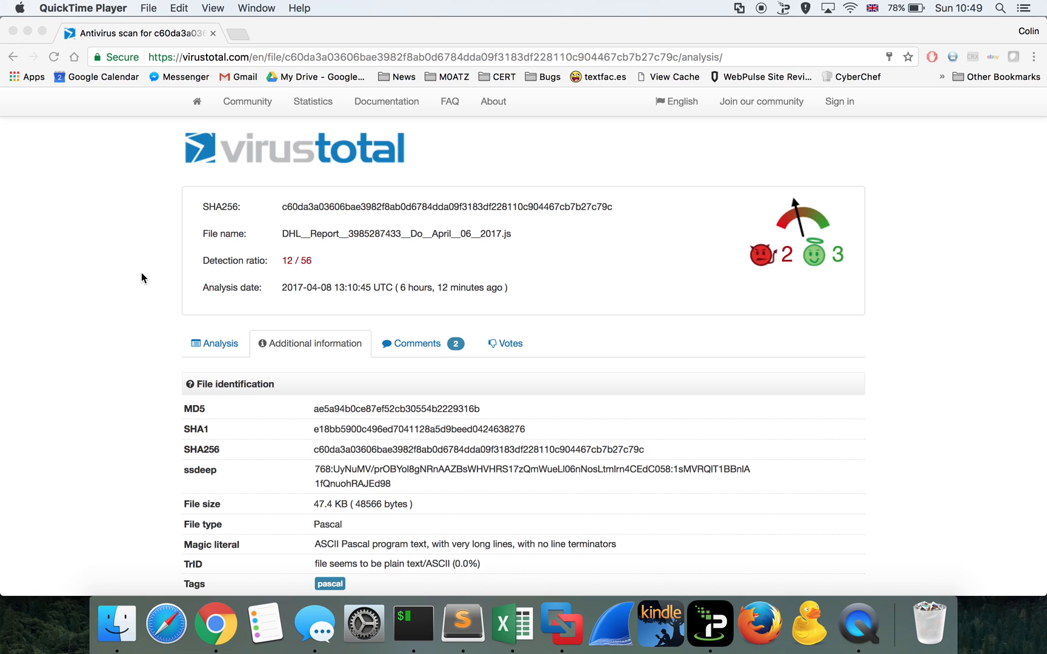
{"action": "mouse_move", "coordinate": [230, 270]}
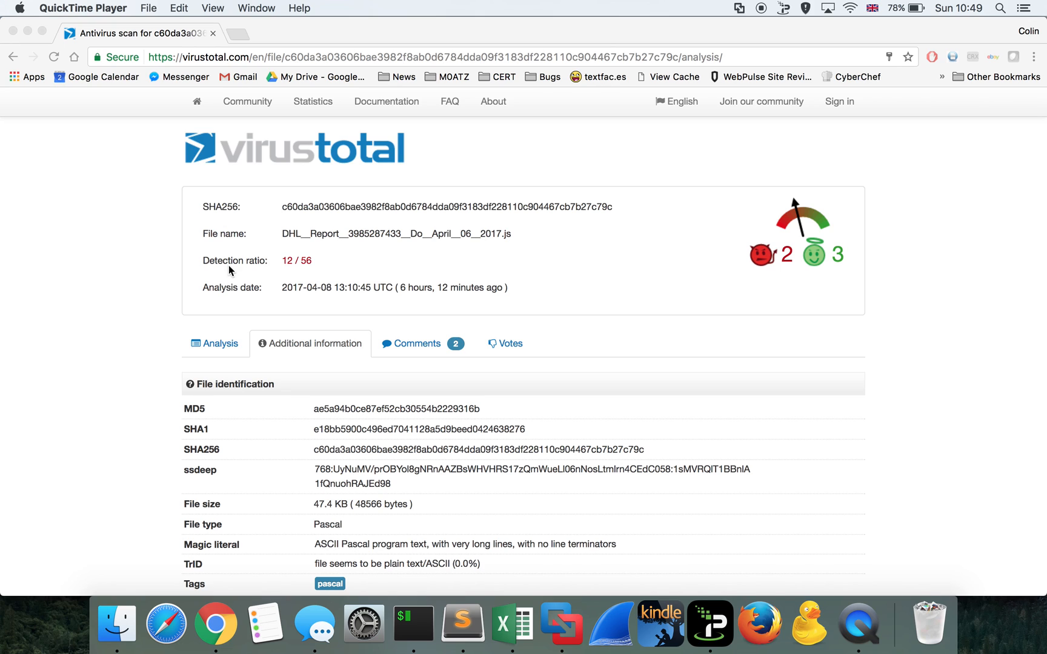
{"action": "mouse_move", "coordinate": [280, 238]}
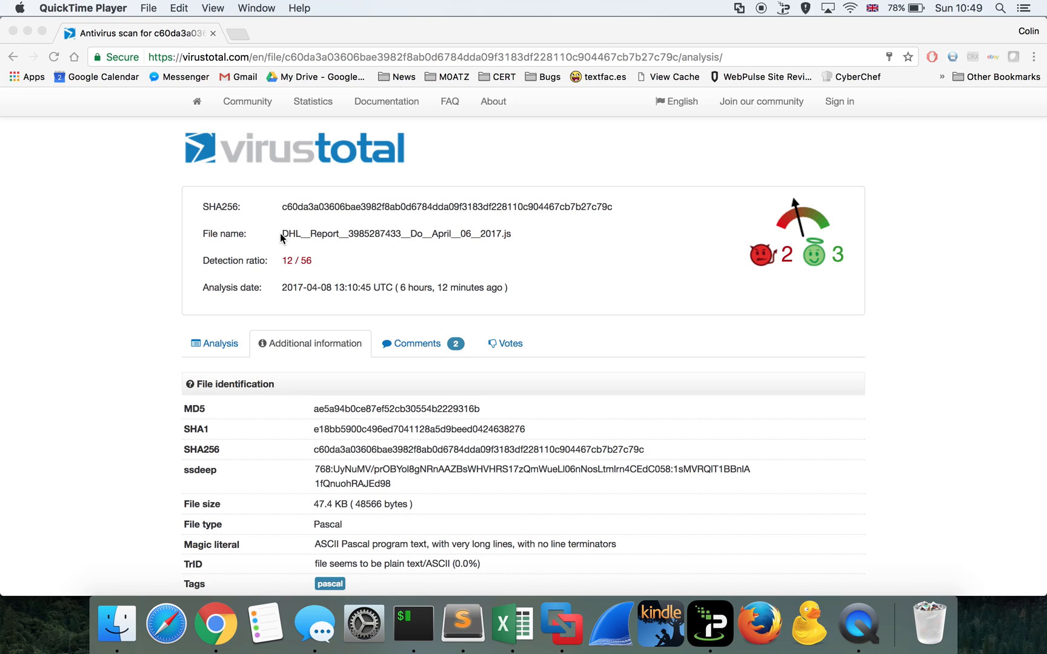
Step: Review the reported file name and scroll through the obfuscated payment script
{"action": "double_click", "coordinate": [396, 234]}
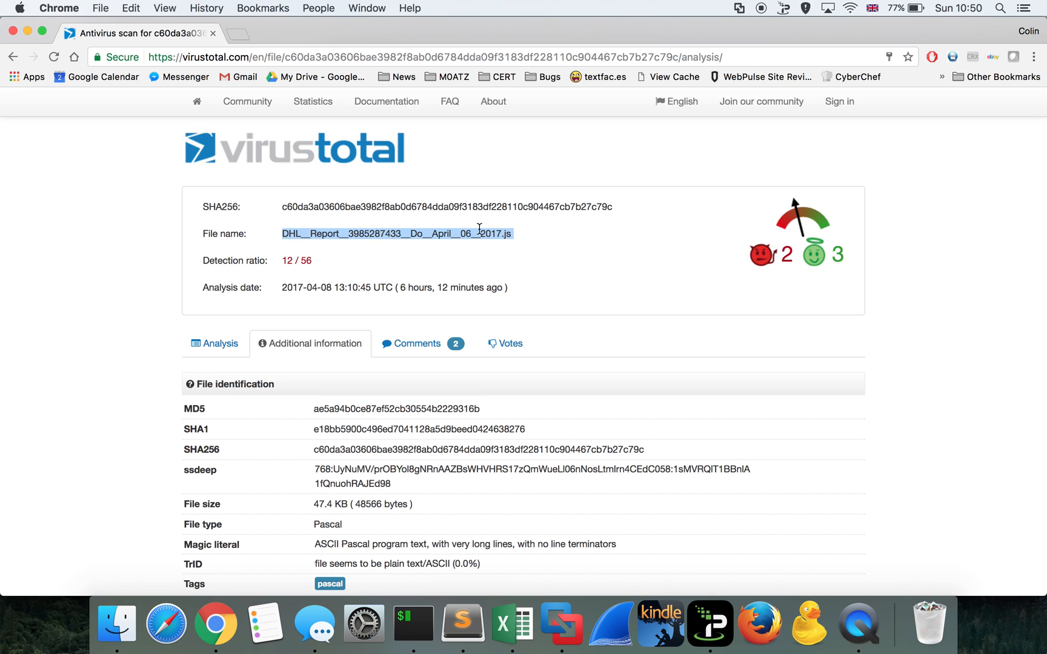
{"action": "scroll", "scroll_direction": "down", "scroll_amount": 3}
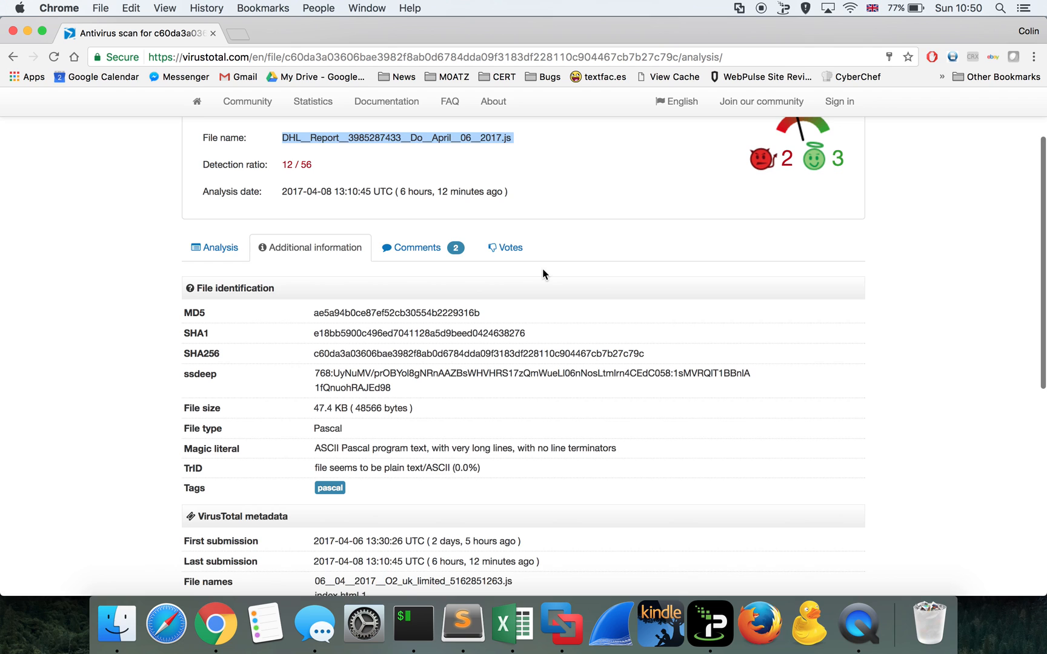
{"action": "scroll", "scroll_direction": "up", "scroll_amount": 3}
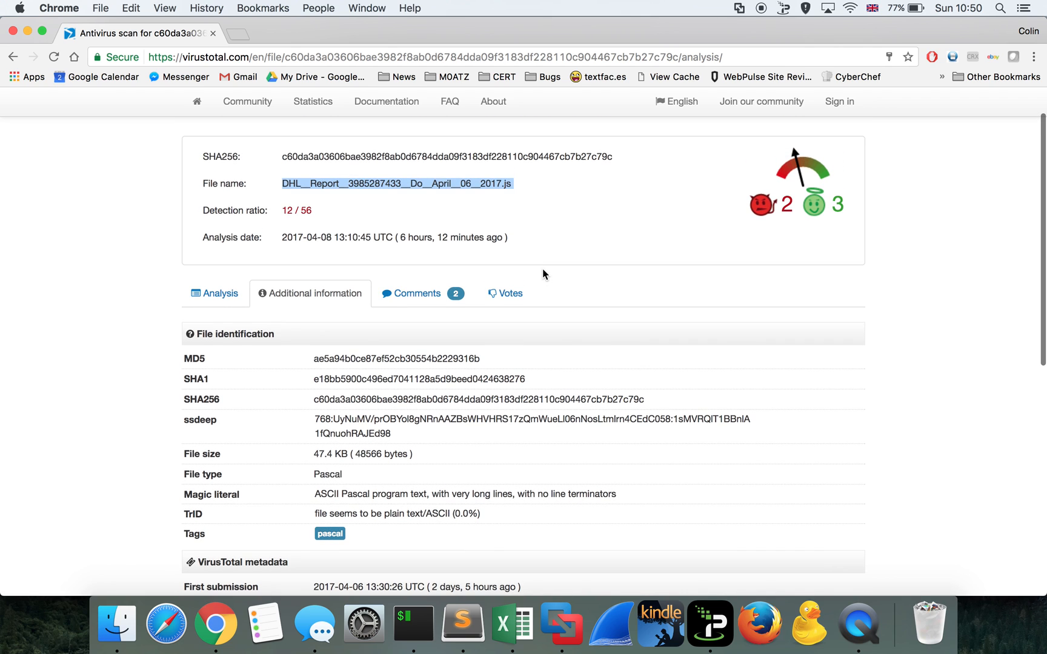
{"action": "scroll", "scroll_direction": "down", "scroll_amount": 3}
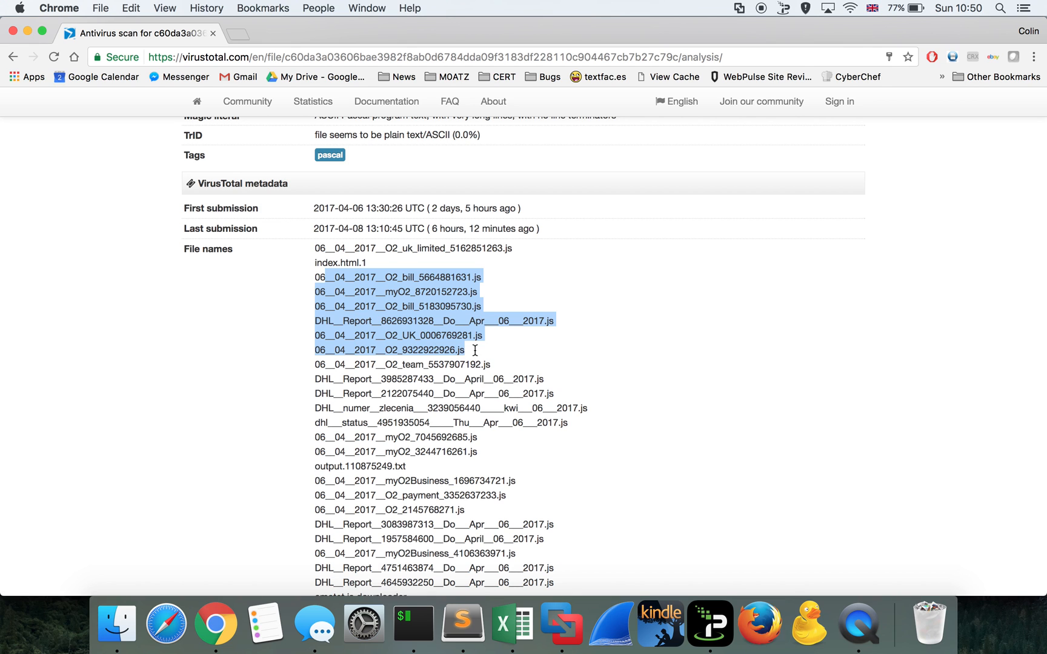
{"action": "scroll", "scroll_direction": "up", "scroll_amount": 3}
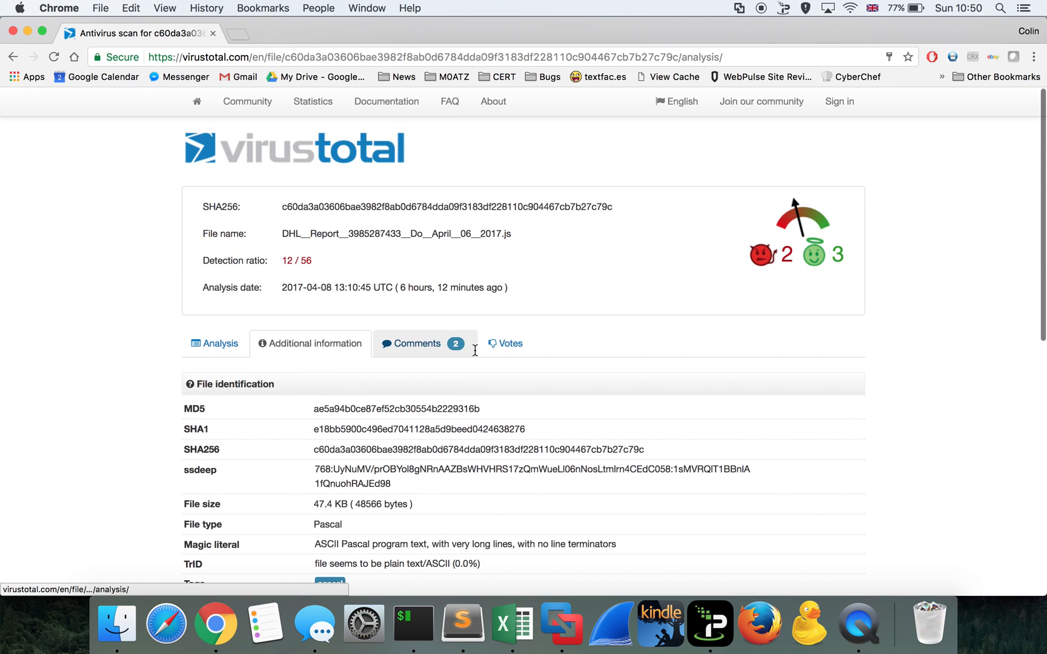
{"action": "mouse_move", "coordinate": [634, 345]}
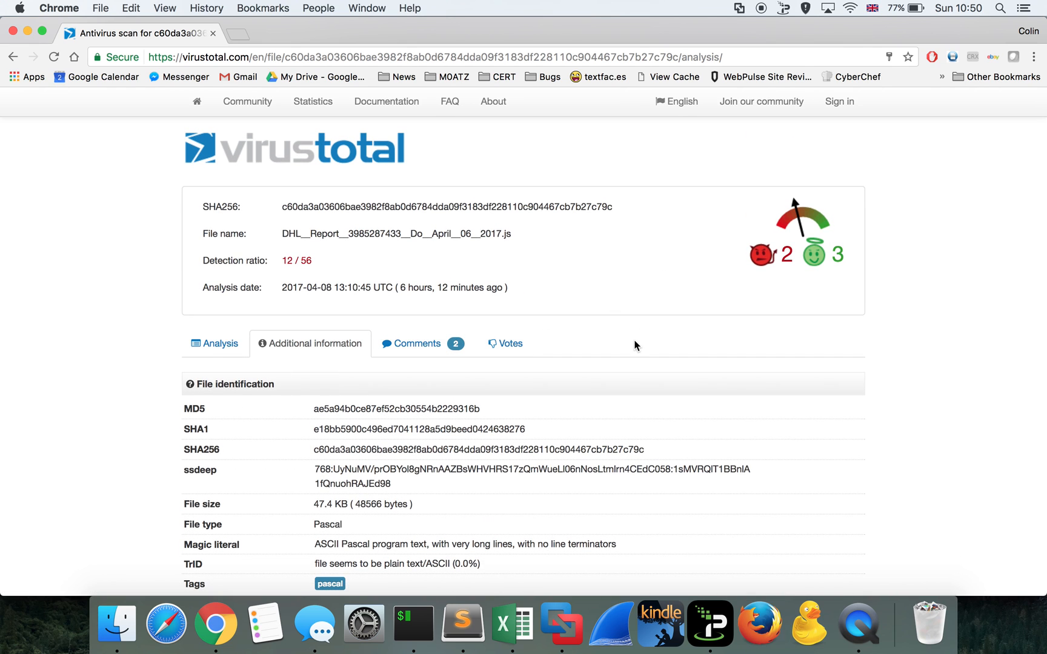
Step: Copy the script's full contents into a new file and save it as sample.js
{"action": "left_click", "coordinate": [461, 624]}
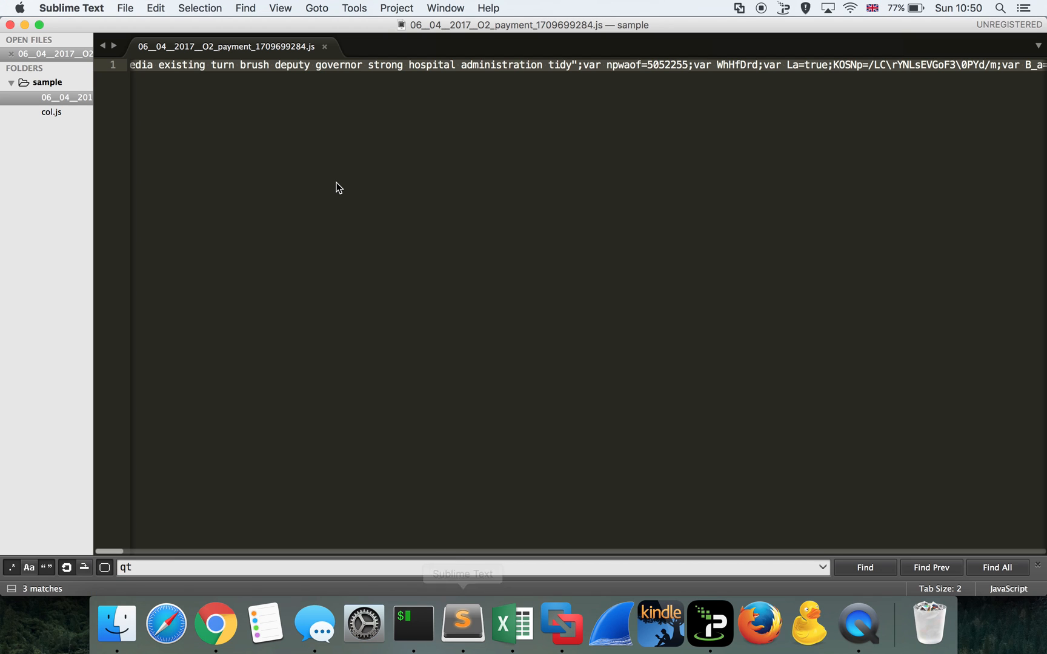
{"action": "scroll", "scroll_direction": "right", "scroll_amount": 3}
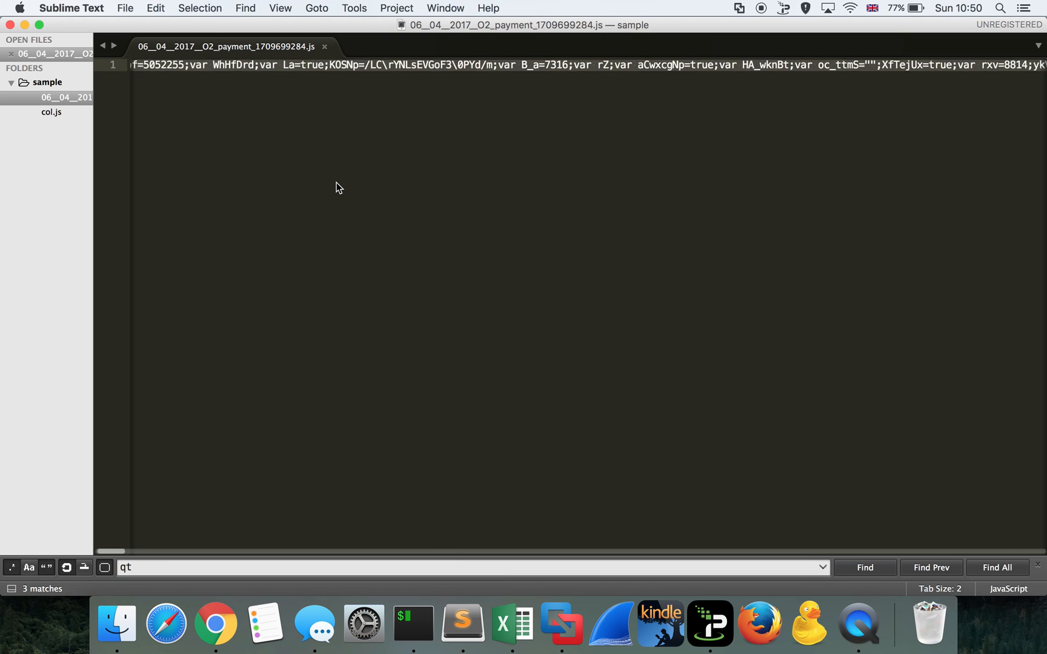
{"action": "scroll", "scroll_direction": "right", "scroll_amount": 3}
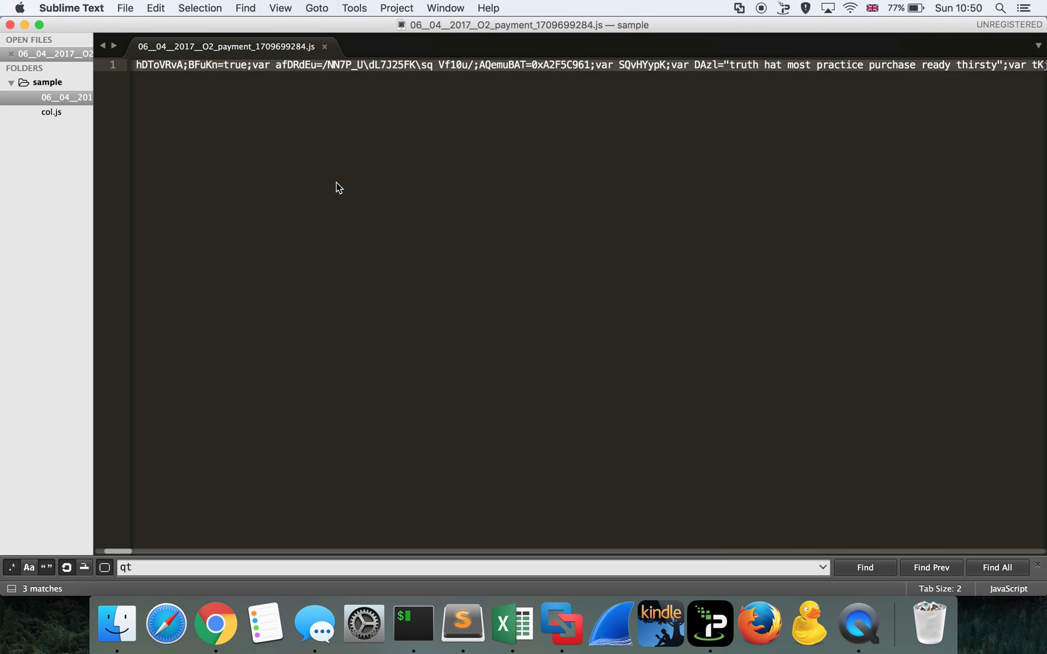
{"action": "scroll", "scroll_direction": "right", "scroll_amount": 3}
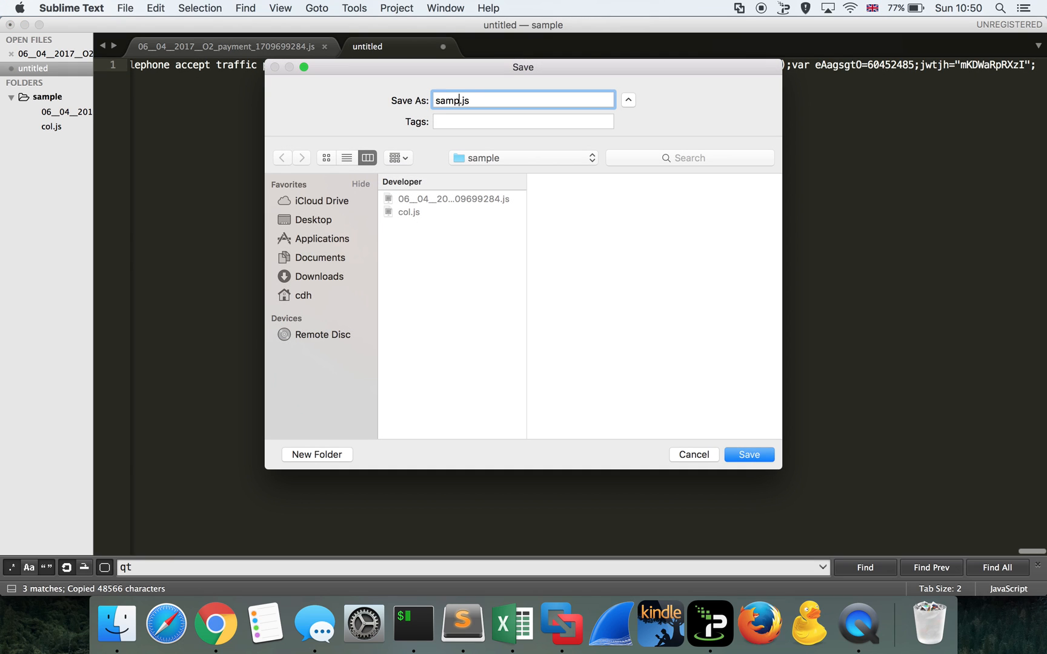
{"action": "left_click", "coordinate": [749, 454]}
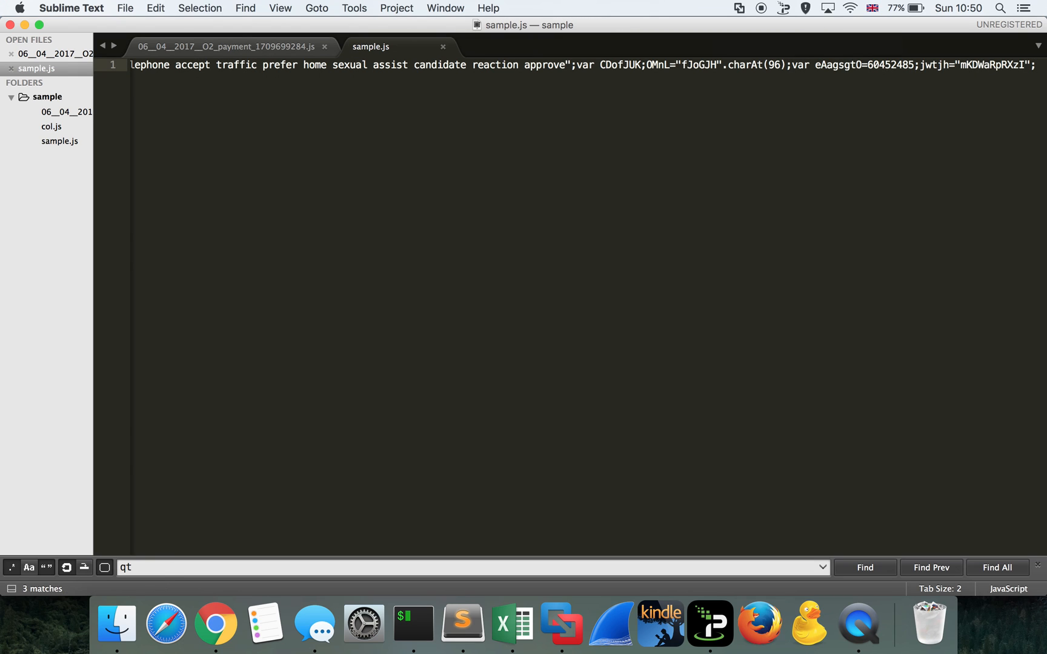
Step: Run HTML/CSS/JS Prettify so sample.js shows one obfuscated statement per line
{"action": "left_click", "coordinate": [70, 8]}
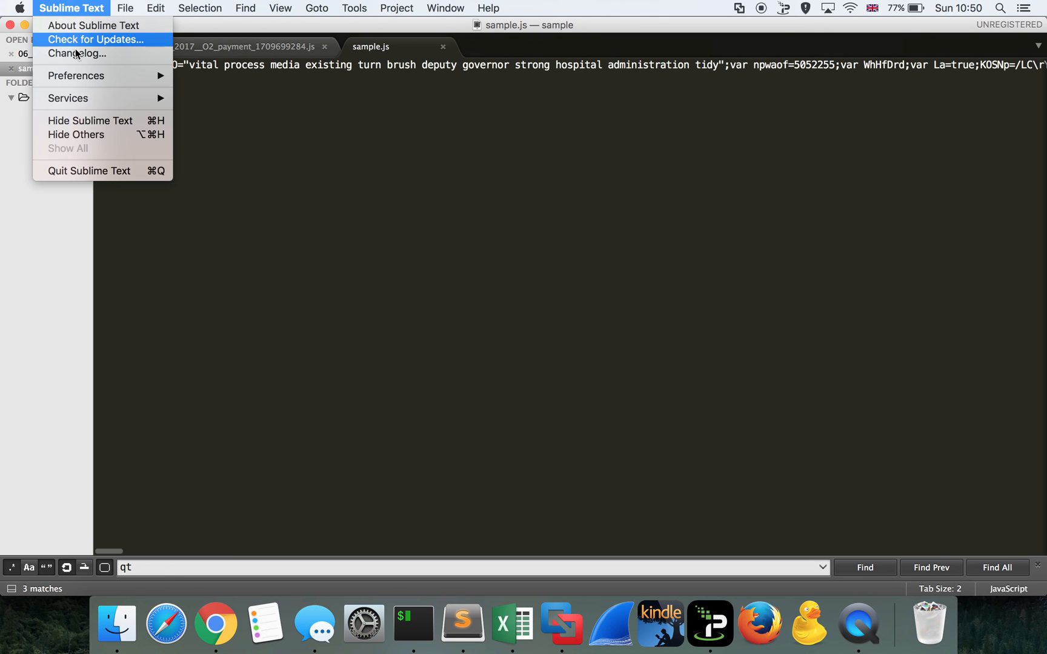
{"action": "mouse_move", "coordinate": [229, 198]}
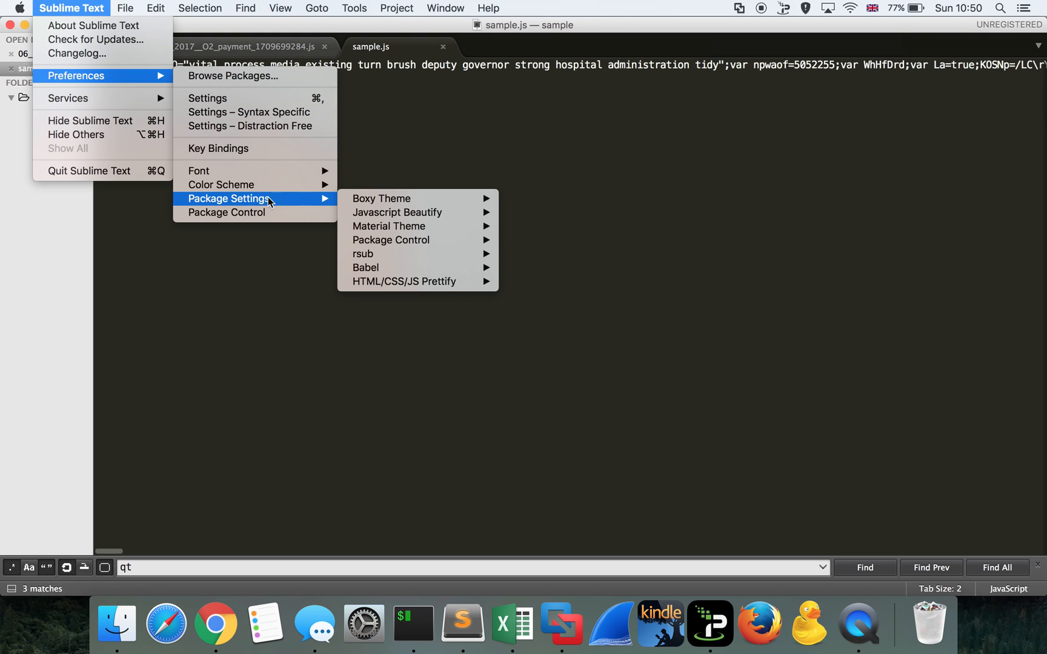
{"action": "mouse_move", "coordinate": [403, 281]}
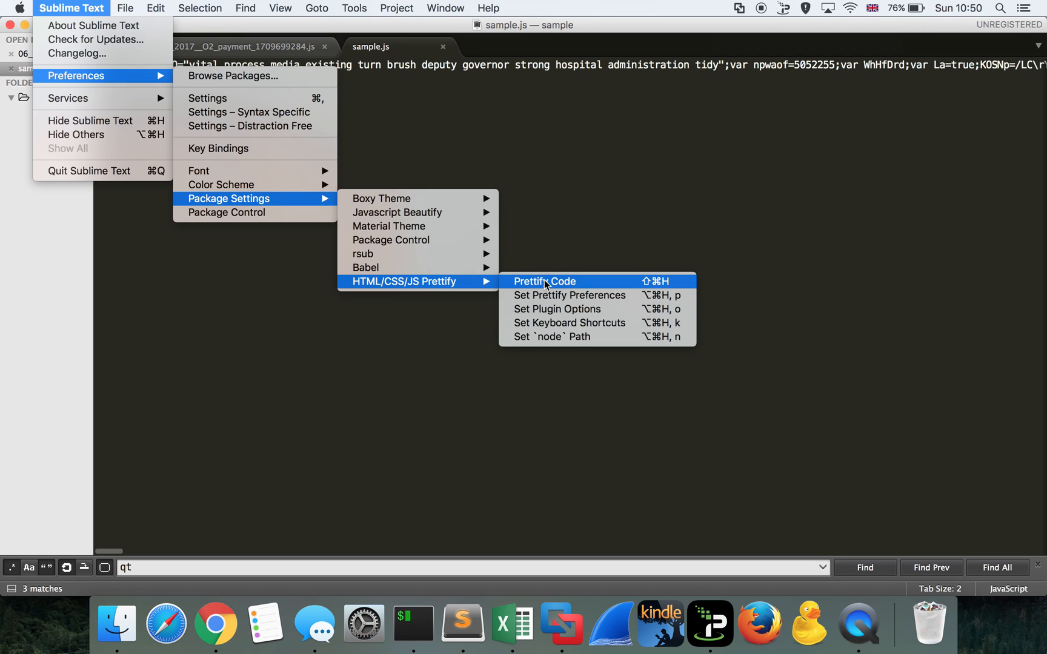
{"action": "left_click", "coordinate": [544, 281]}
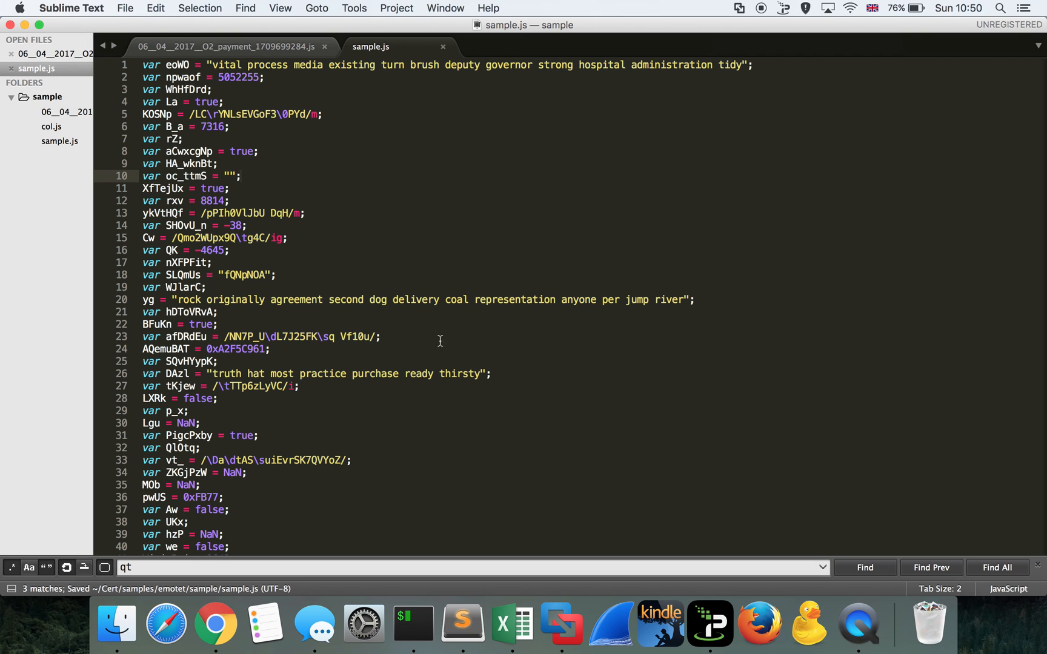
{"action": "scroll", "scroll_direction": "down", "scroll_amount": 3}
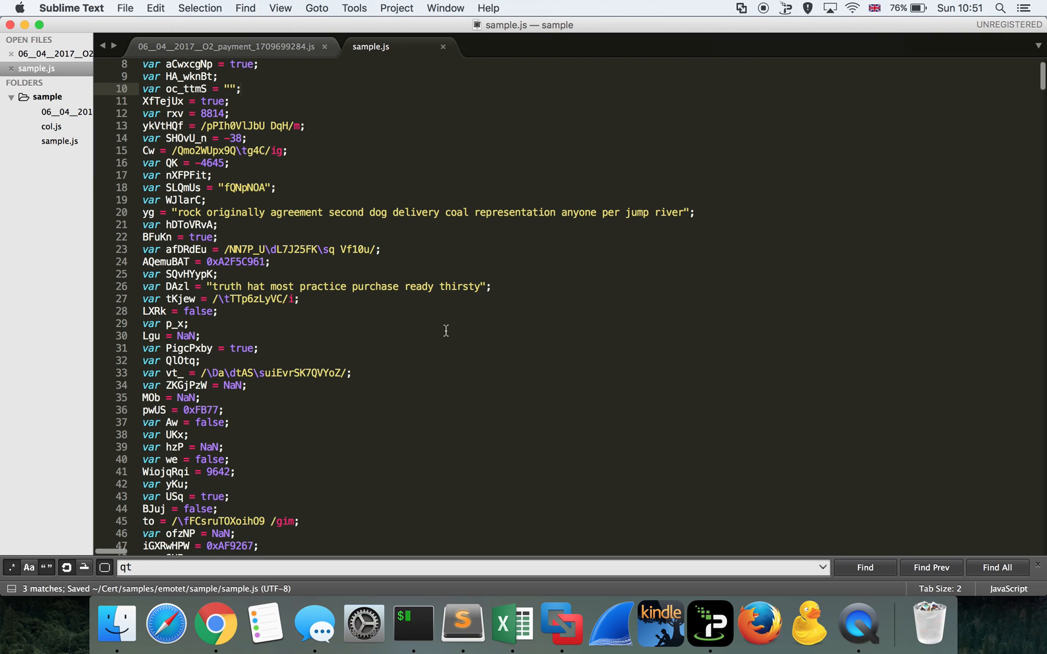
{"action": "scroll", "scroll_direction": "down", "scroll_amount": 3}
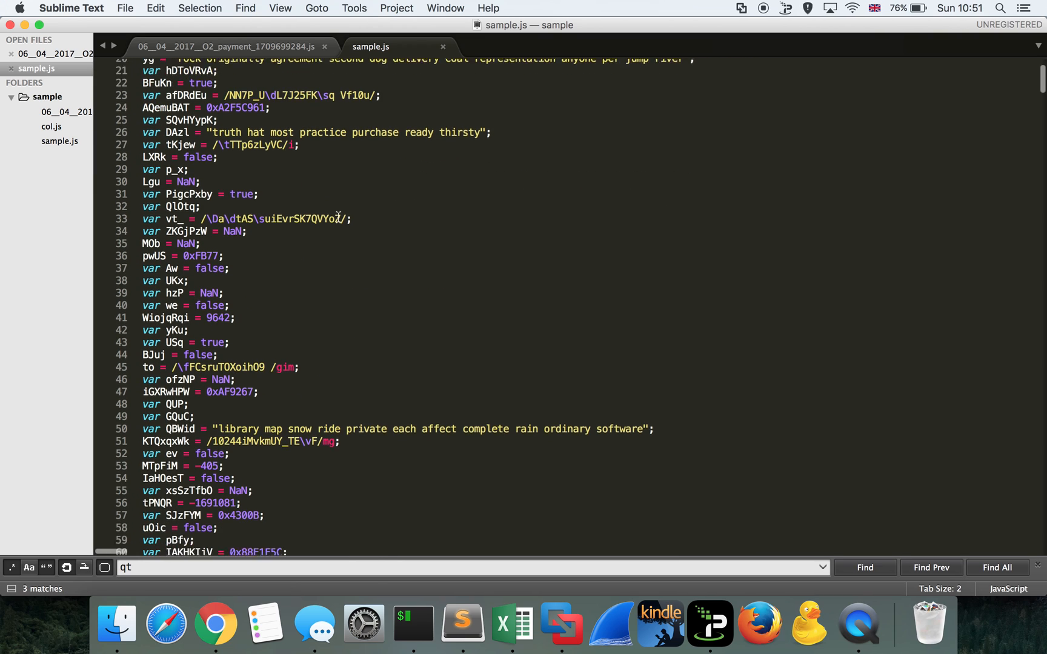
{"action": "scroll", "scroll_direction": "down", "scroll_amount": 3}
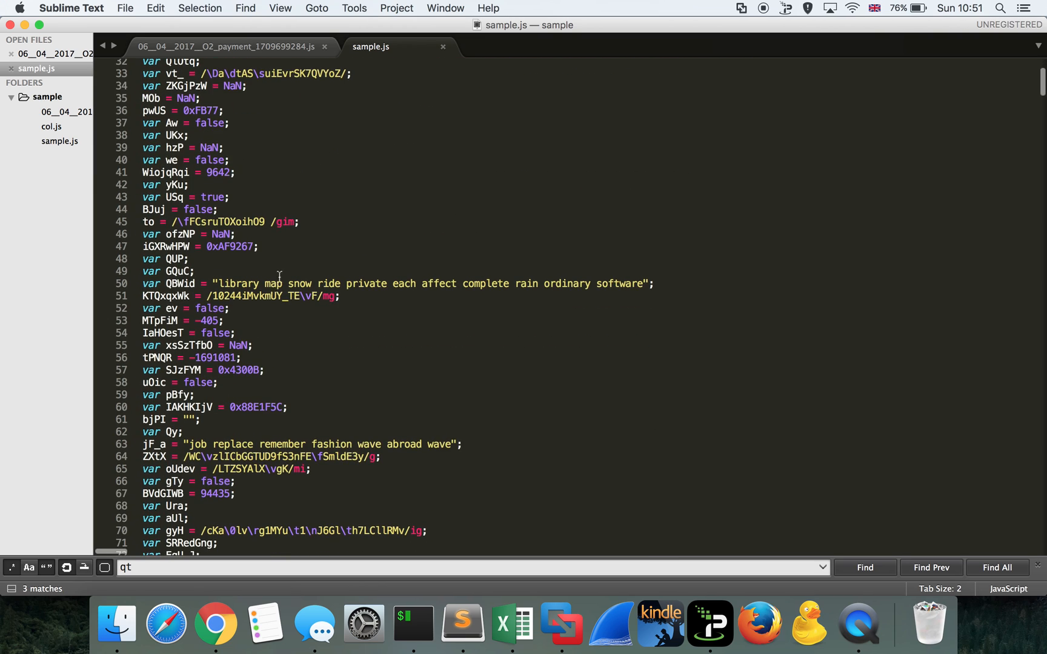
{"action": "scroll", "scroll_direction": "down", "scroll_amount": 3}
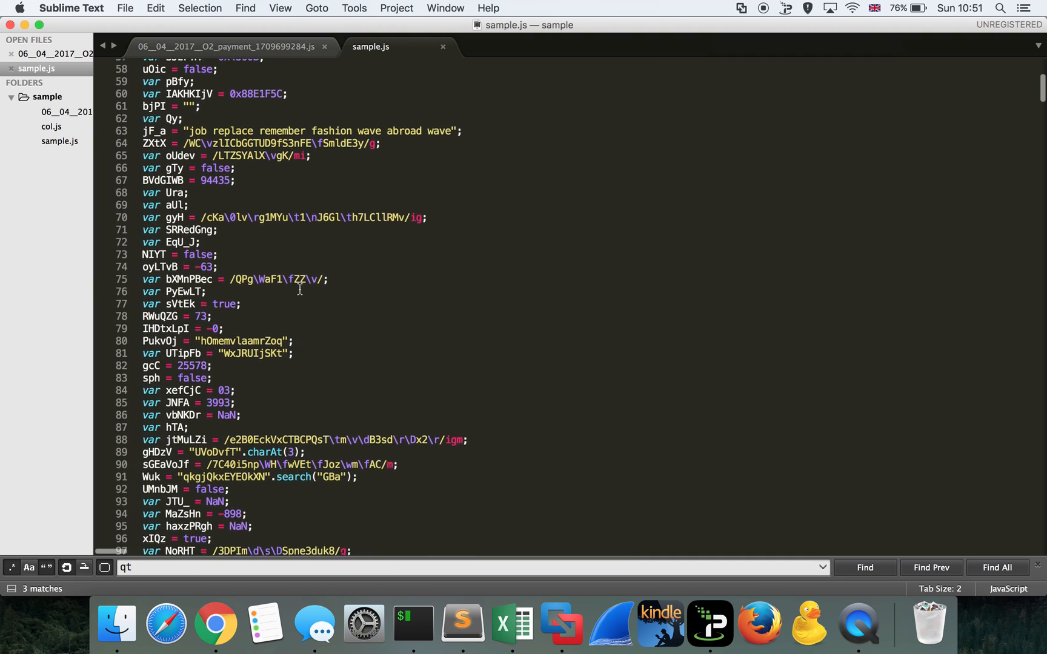
{"action": "scroll", "scroll_direction": "down", "scroll_amount": 3}
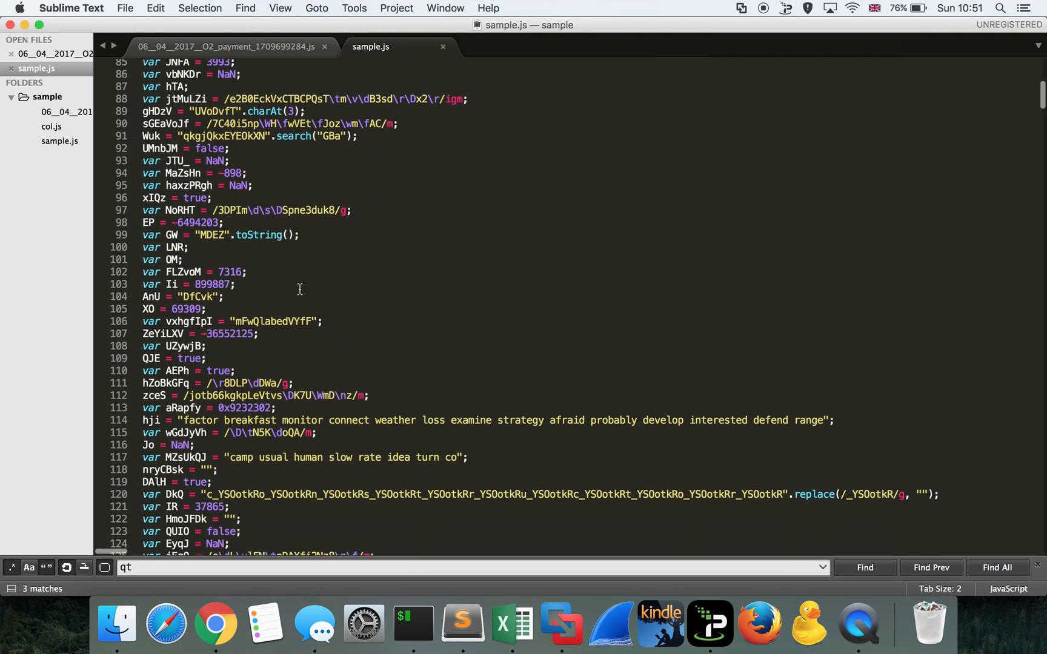
{"action": "scroll", "scroll_direction": "down", "scroll_amount": 3}
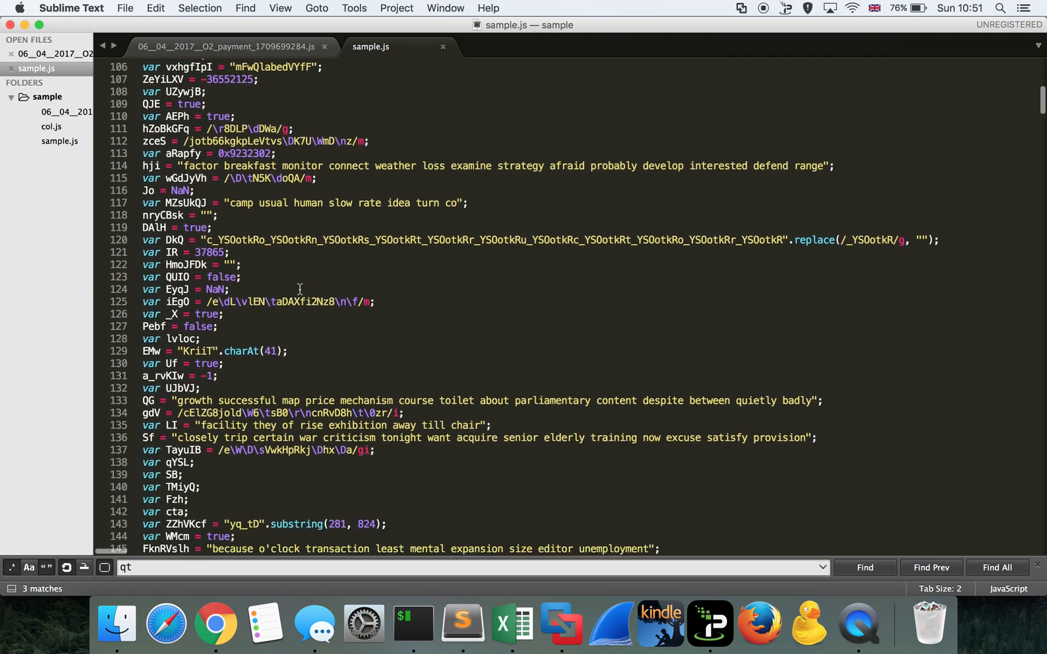
{"action": "scroll", "scroll_direction": "down", "scroll_amount": 3}
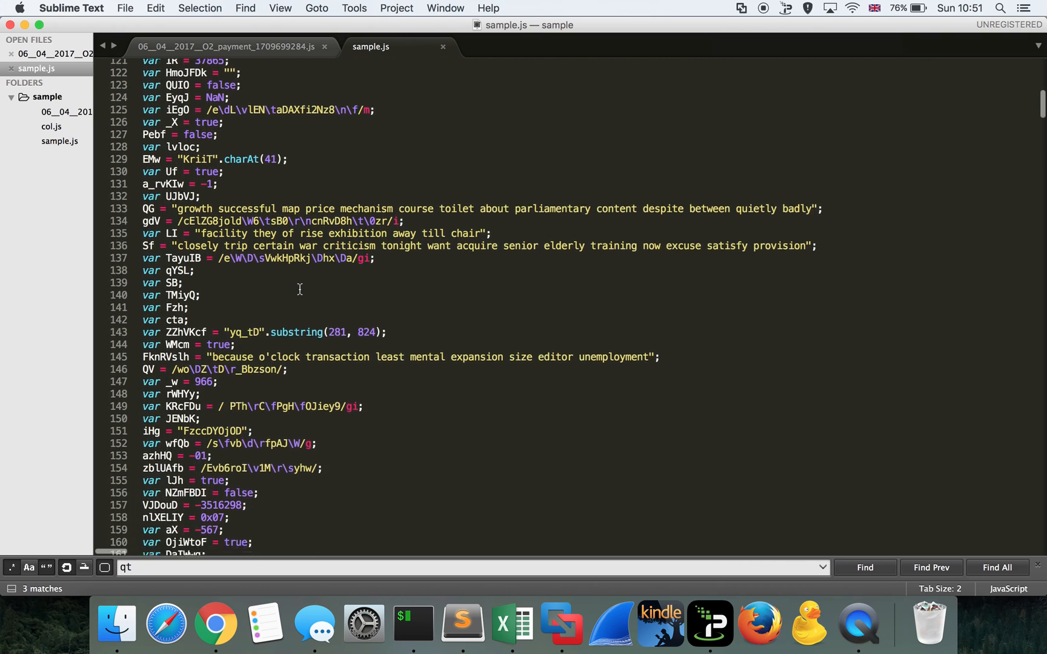
{"action": "scroll", "scroll_direction": "down", "scroll_amount": 3}
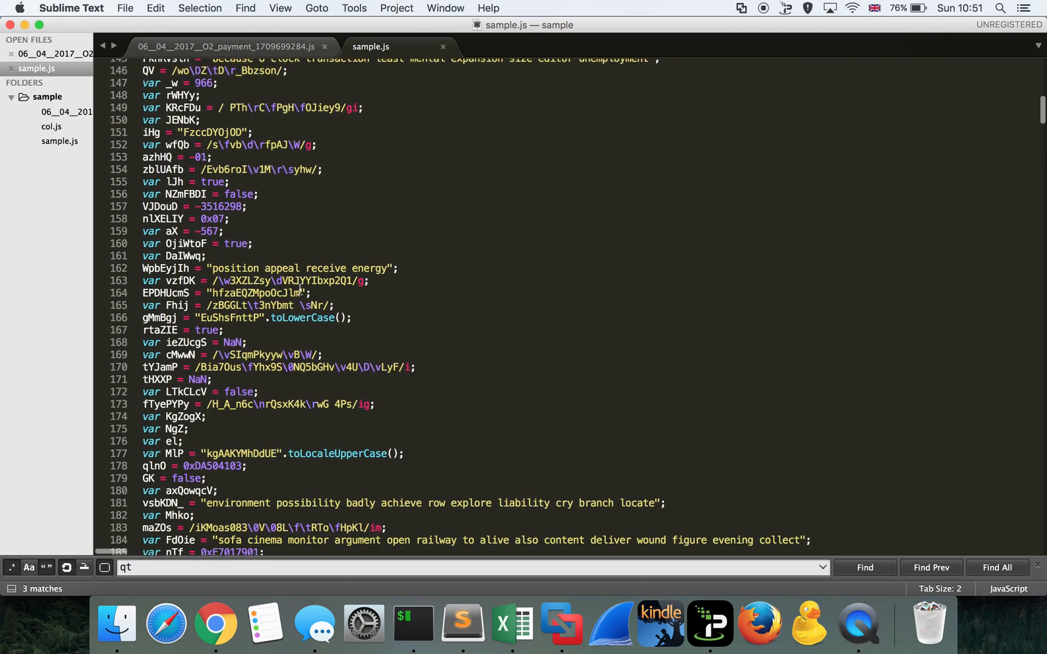
{"action": "scroll", "scroll_direction": "down", "scroll_amount": 3}
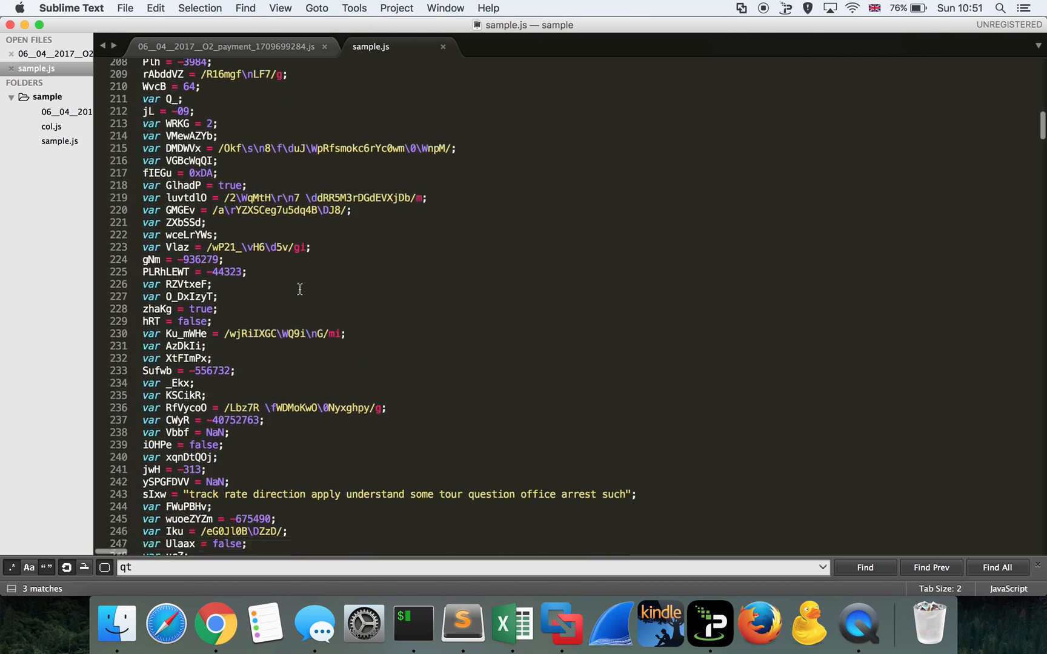
{"action": "scroll", "scroll_direction": "down", "scroll_amount": 3}
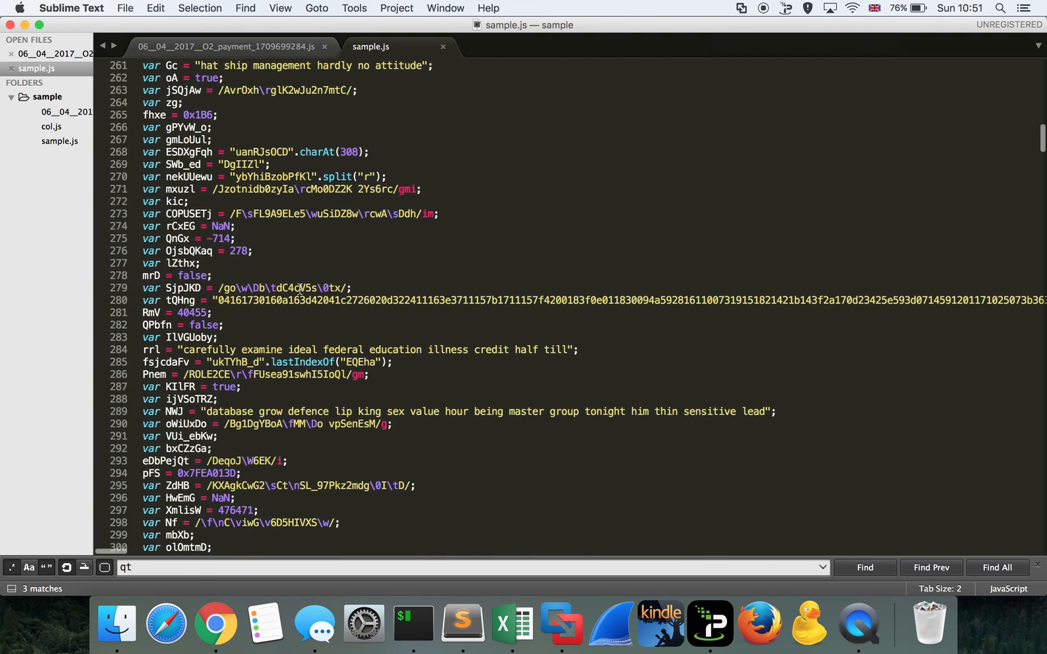
{"action": "scroll", "scroll_direction": "down", "scroll_amount": 3}
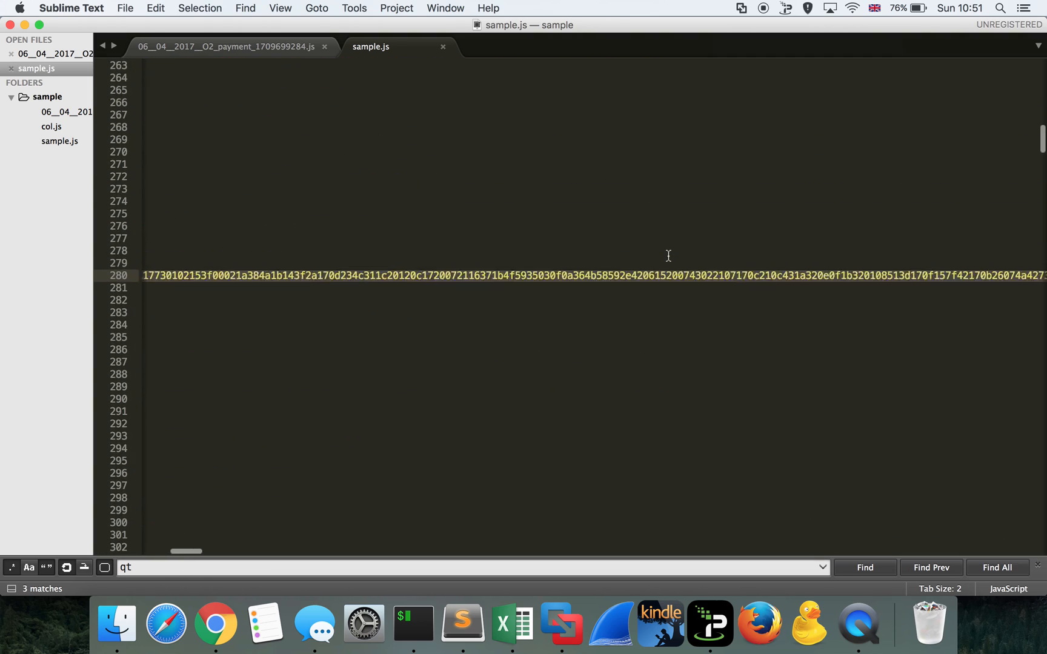
{"action": "scroll", "scroll_direction": "right", "scroll_amount": 3}
{"action": "type", "text": "QHng"}
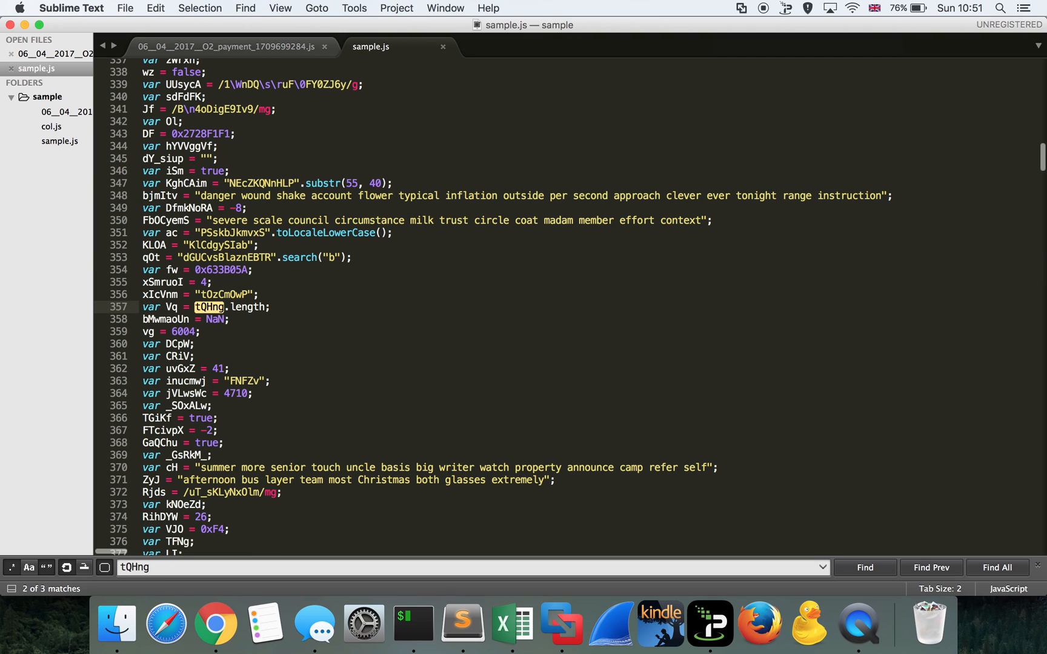
{"action": "mouse_move", "coordinate": [279, 309]}
{"action": "type", "text": "Vq"}
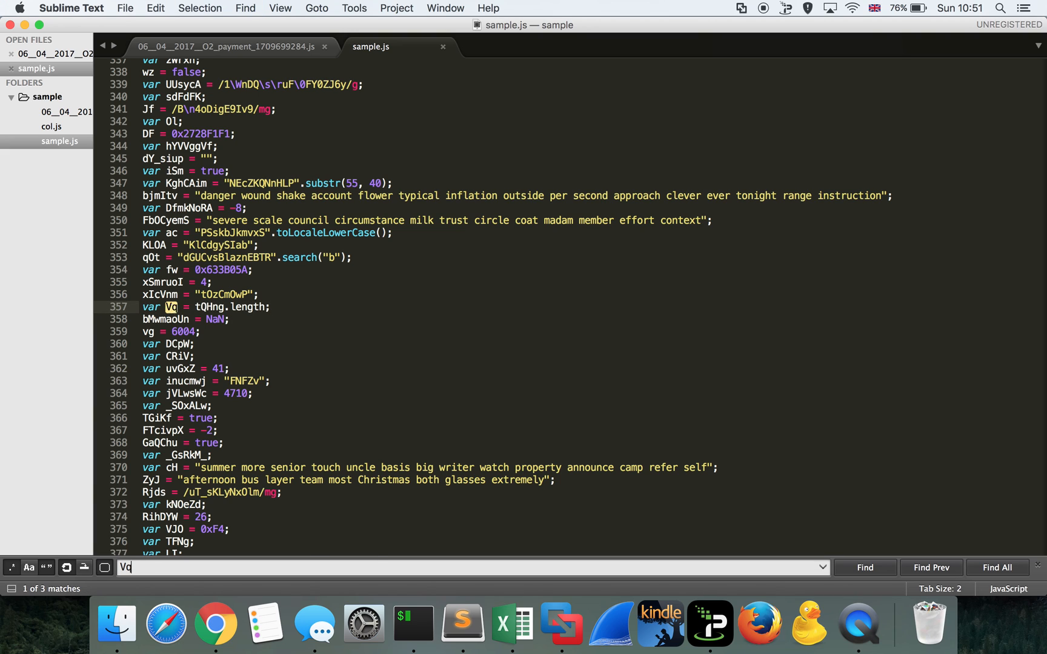
Step: Jump to the next use of Vq and briefly compare with the original payment script
{"action": "left_click", "coordinate": [864, 567]}
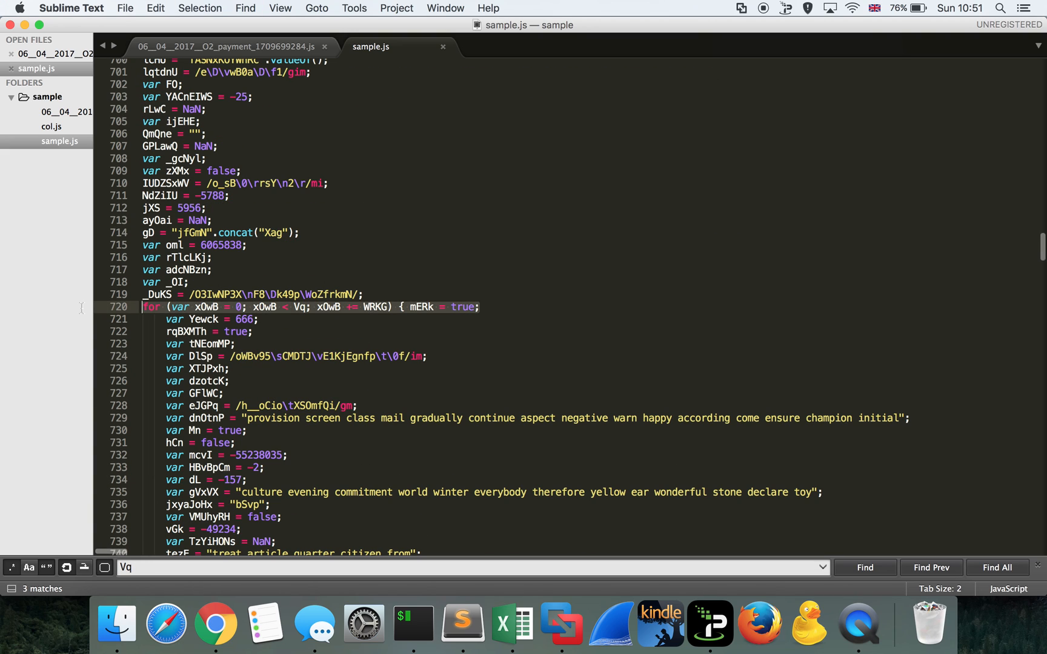
{"action": "scroll", "scroll_direction": "down", "scroll_amount": 3}
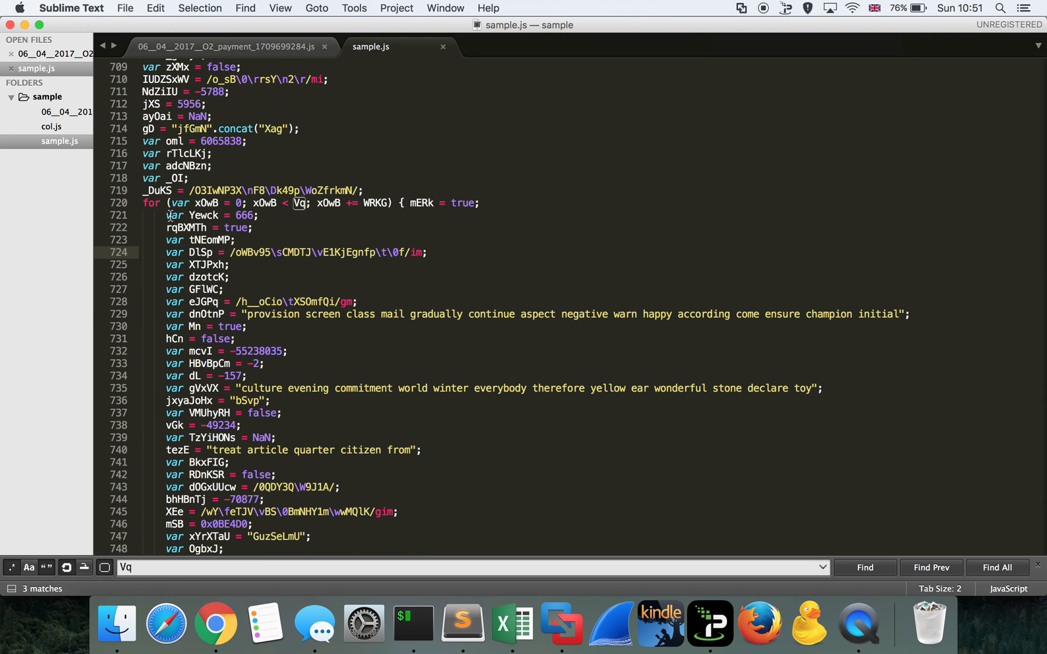
{"action": "left_click", "coordinate": [225, 48]}
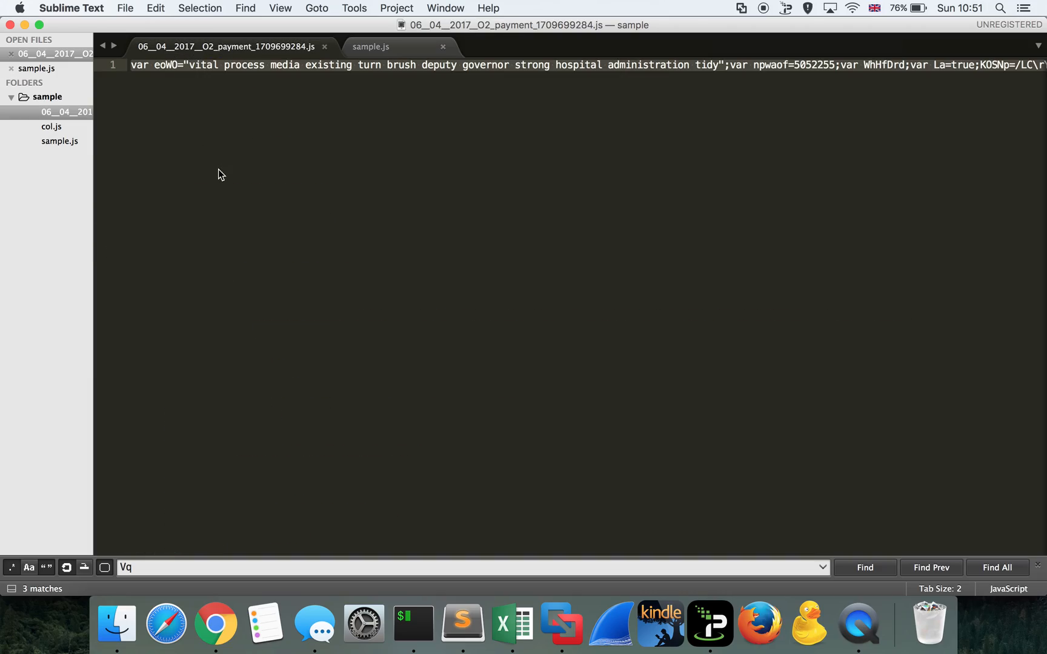
{"action": "left_click", "coordinate": [370, 47]}
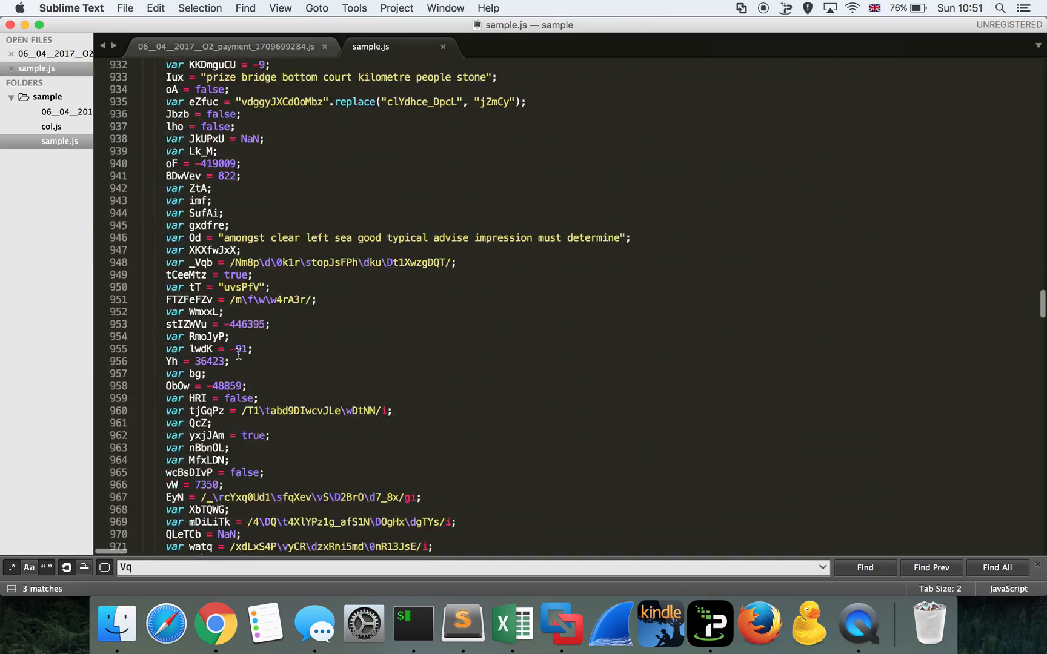
Step: Scroll back to the for loop at line 720 that uses Vq as its limit
{"action": "scroll", "scroll_direction": "down", "scroll_amount": 3}
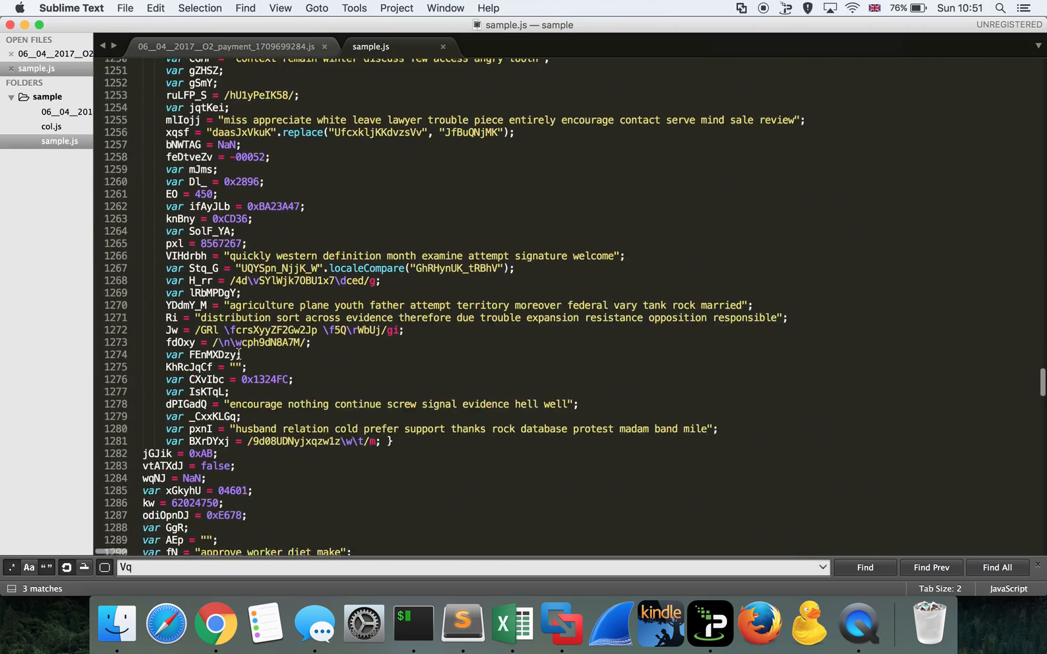
{"action": "scroll", "scroll_direction": "up", "scroll_amount": 3}
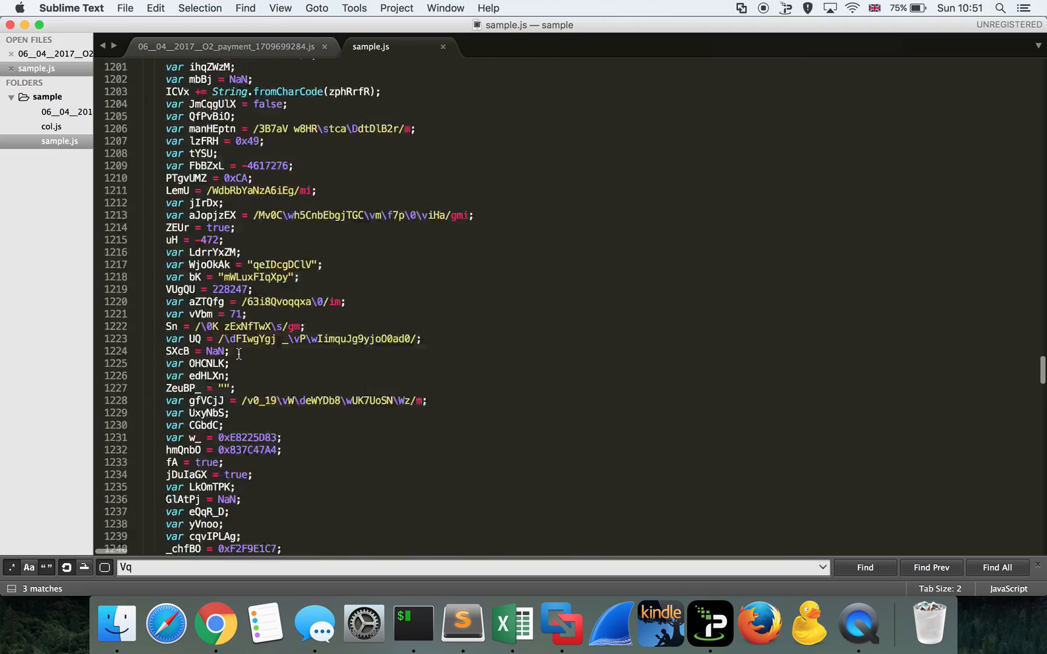
{"action": "scroll", "scroll_direction": "up", "scroll_amount": 3}
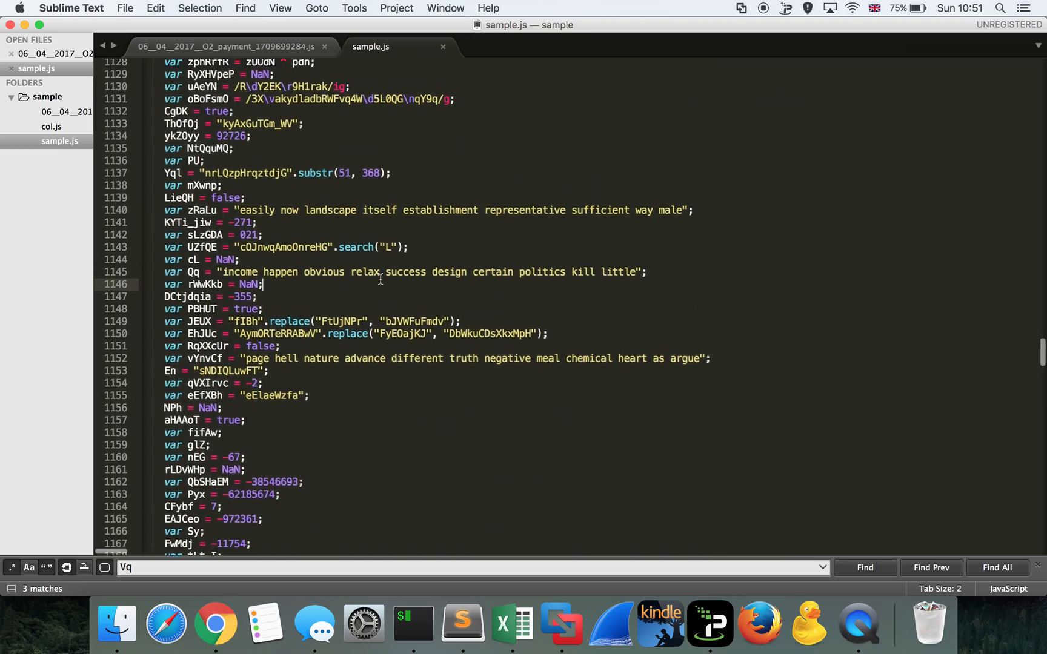
{"action": "scroll", "scroll_direction": "up", "scroll_amount": 3}
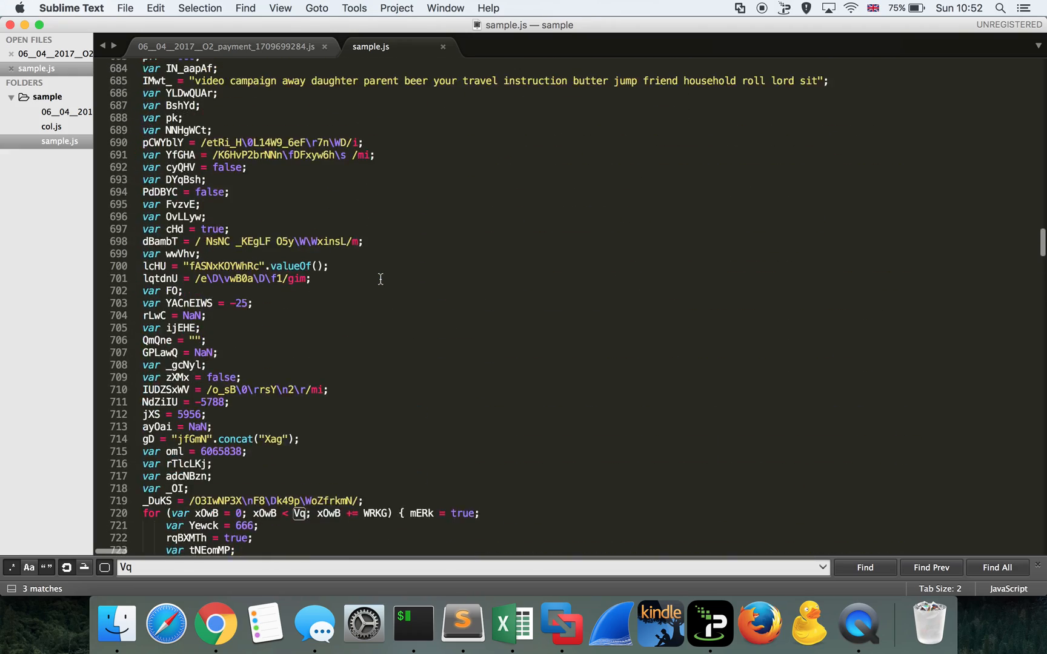
{"action": "scroll", "scroll_direction": "down", "scroll_amount": 3}
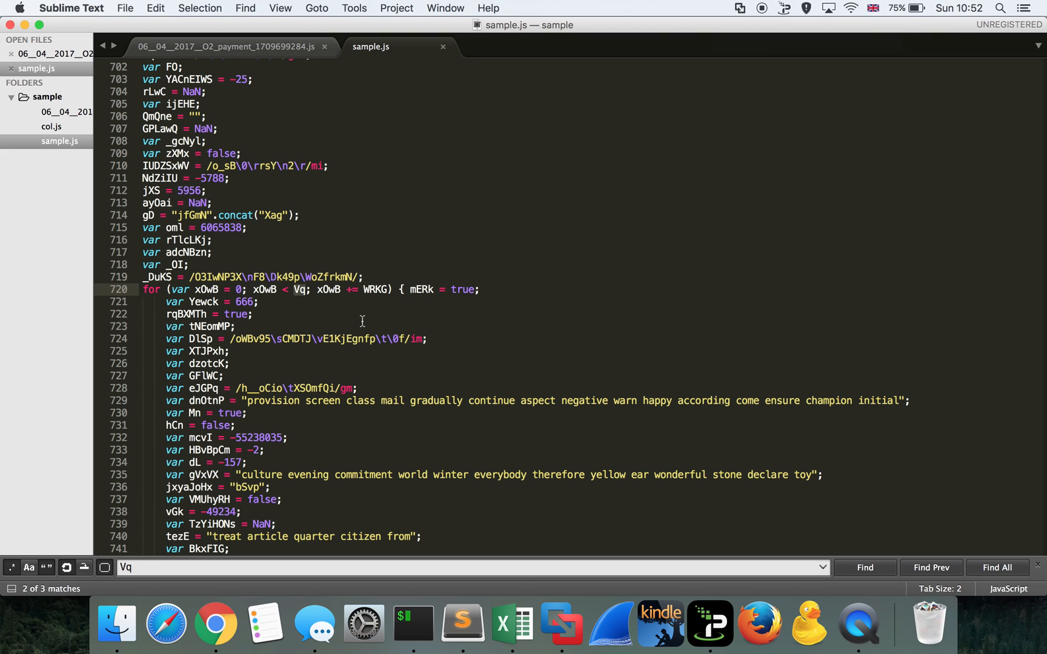
Step: Trace WRKG to its definition and return to the loop using Vq
{"action": "left_click", "coordinate": [864, 567]}
{"action": "type", "text": "WRKG"}
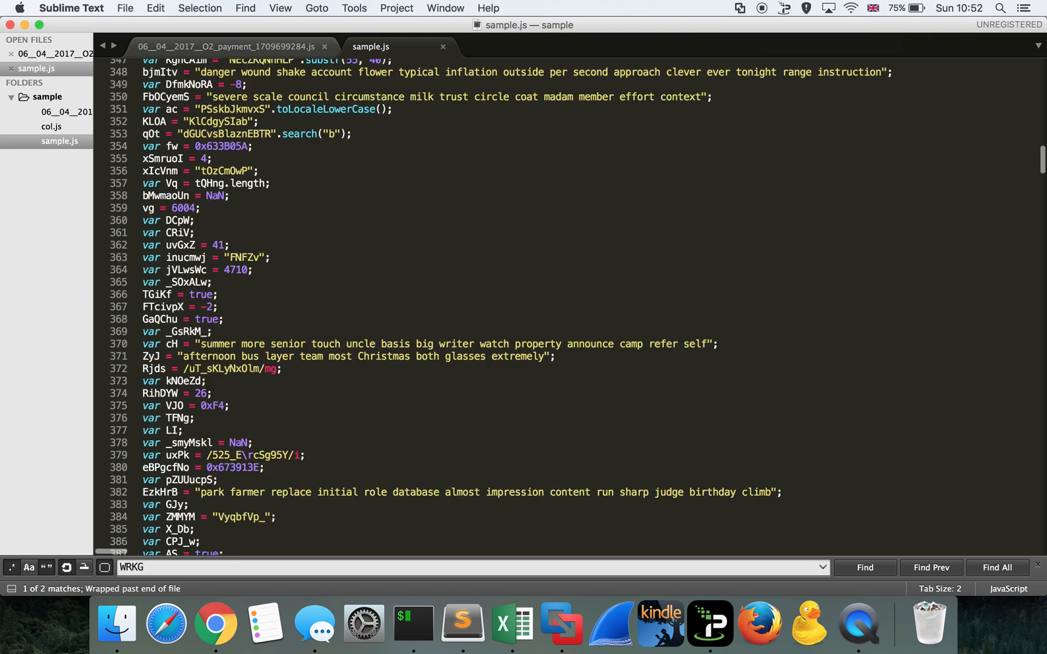
{"action": "left_click", "coordinate": [930, 567]}
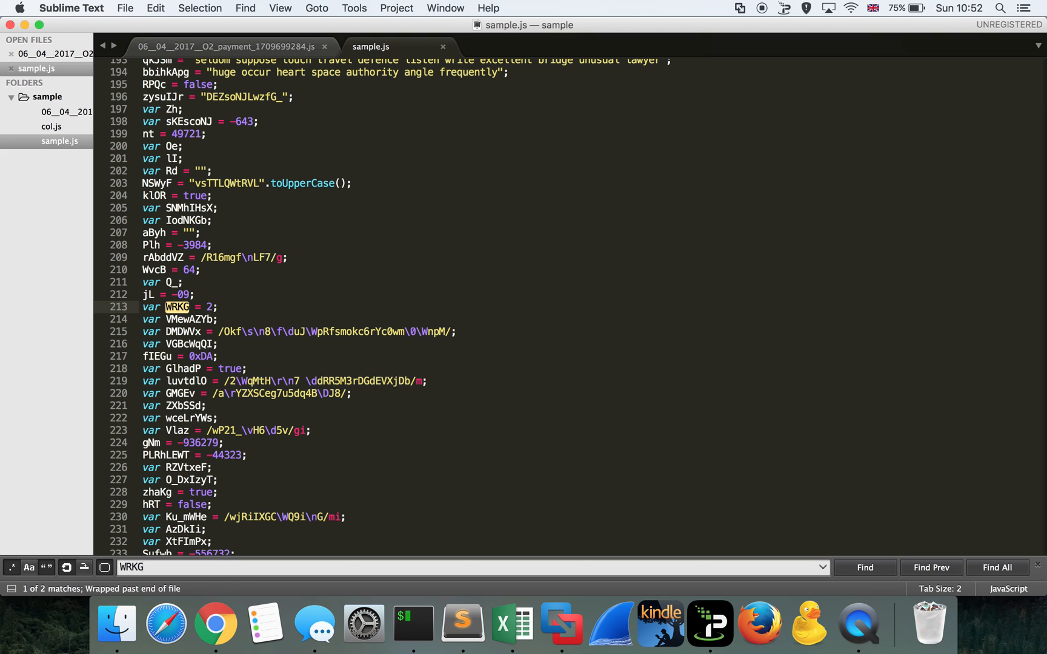
{"action": "left_click", "coordinate": [865, 567]}
{"action": "type", "text": "Vq"}
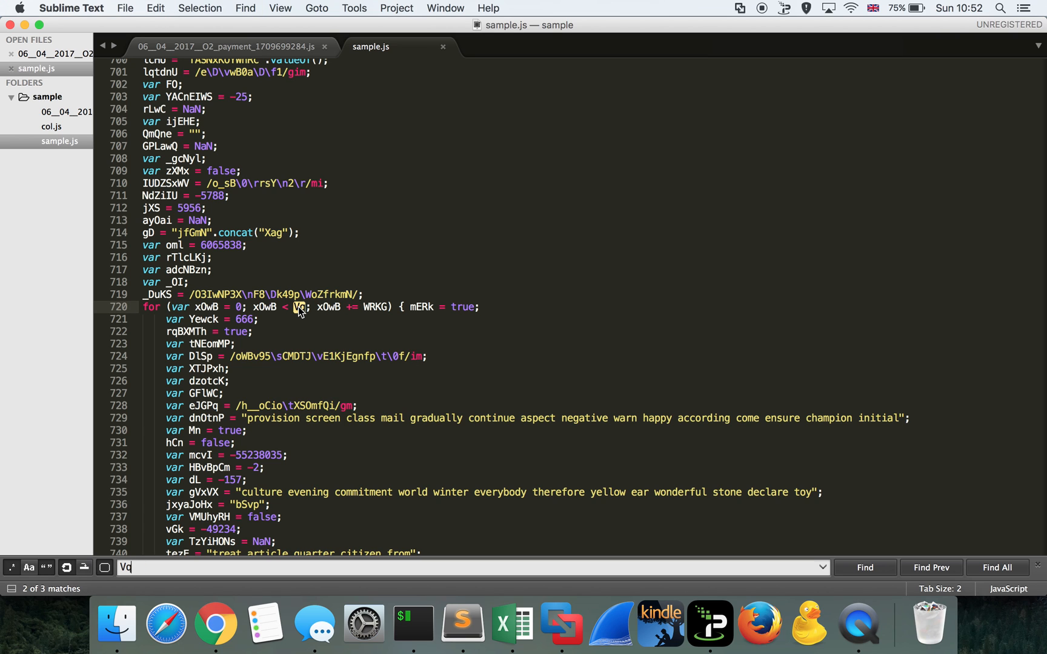
Step: Follow Vq to its definition as tQHng's length and locate where tQHng is used
{"action": "left_click", "coordinate": [929, 566]}
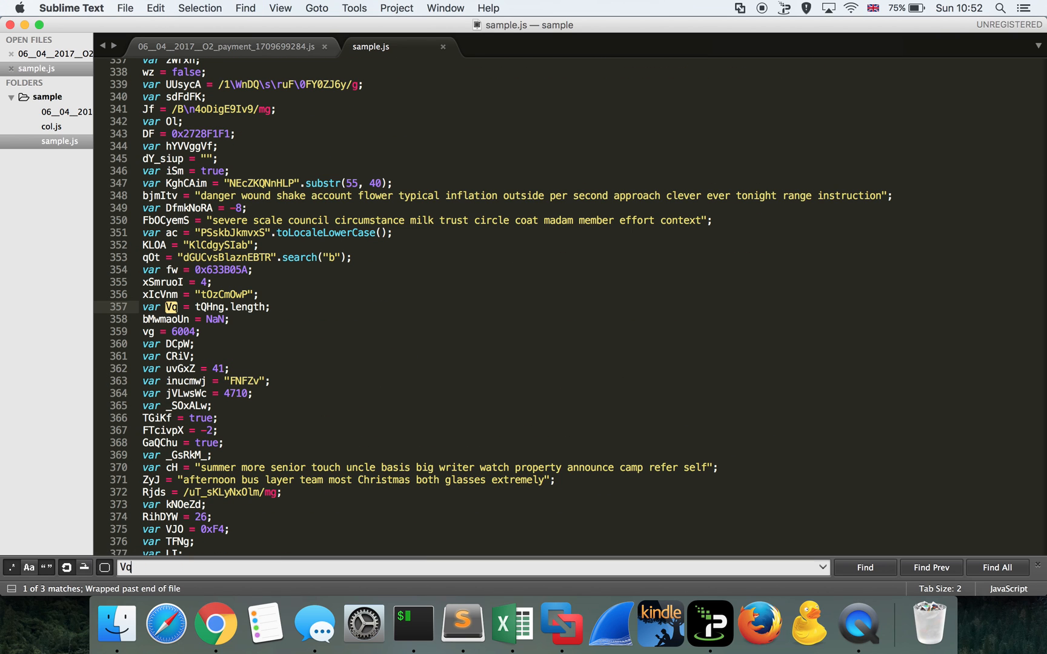
{"action": "left_click", "coordinate": [432, 459]}
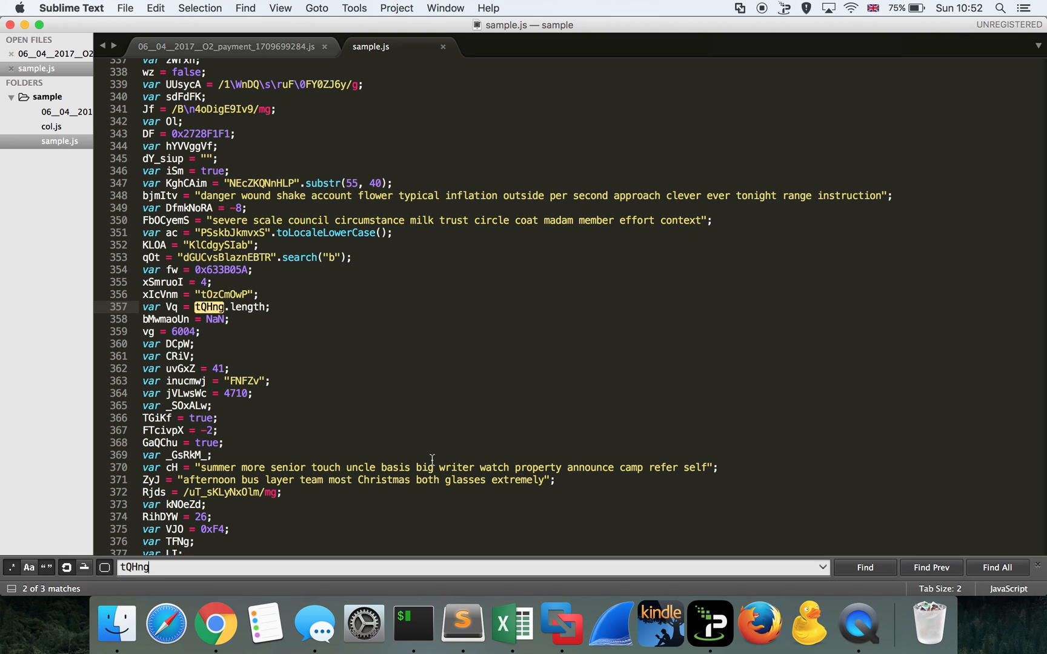
{"action": "left_click", "coordinate": [863, 567]}
{"action": "type", "text": "pHmmSdMs"}
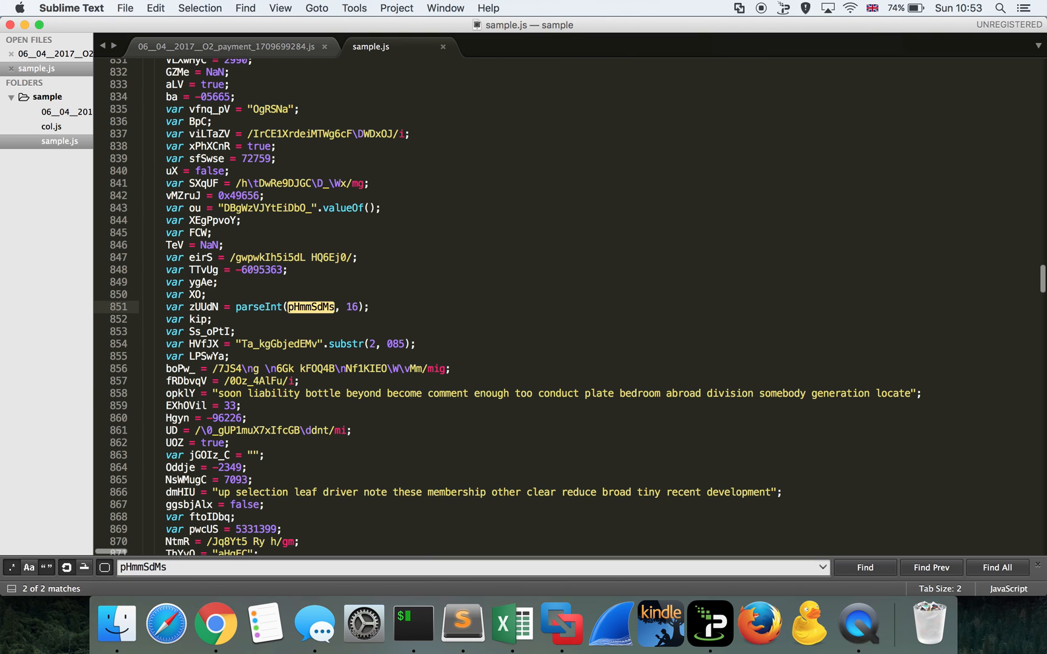
Step: Follow zUUdN from the pHmmSdMs hex parse to its XOR with pdn
{"action": "left_click", "coordinate": [371, 307]}
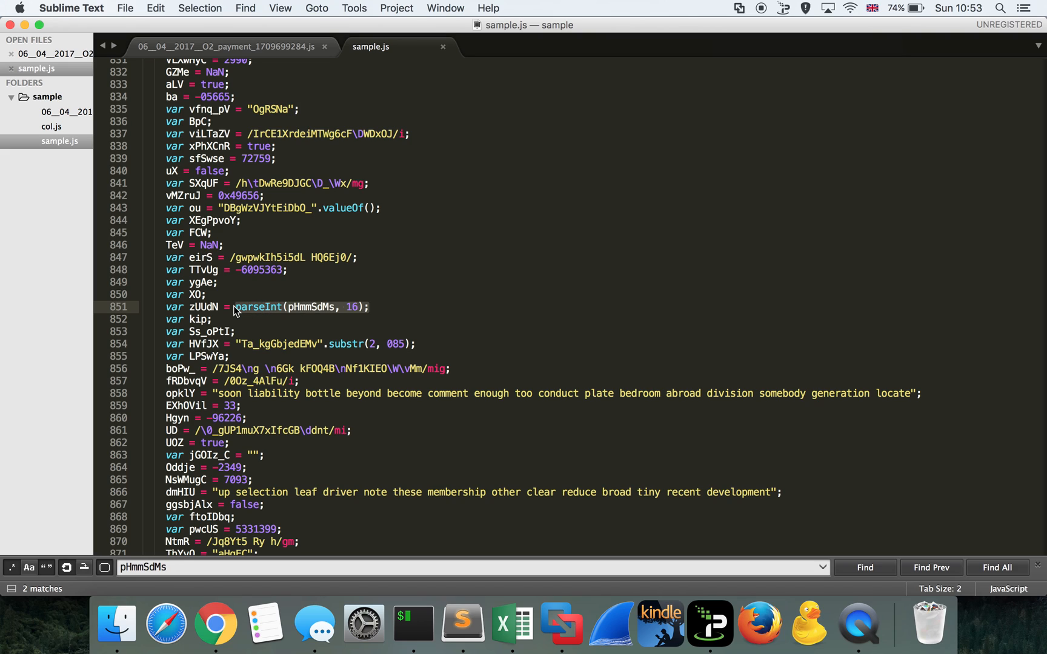
{"action": "mouse_move", "coordinate": [207, 389]}
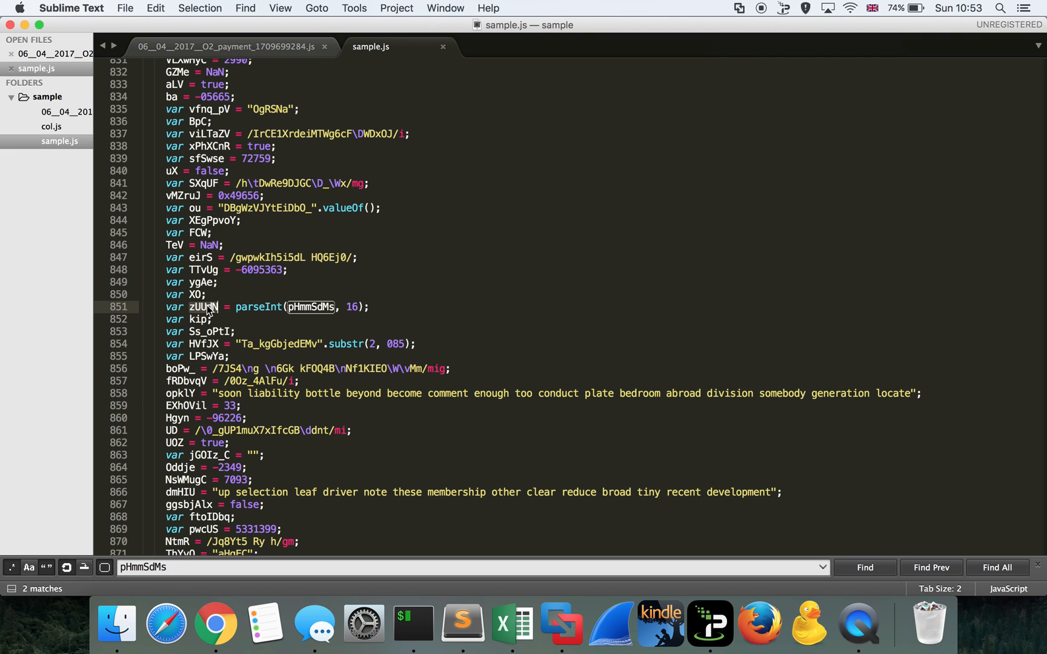
{"action": "mouse_move", "coordinate": [332, 328]}
{"action": "type", "text": "zUUdN"}
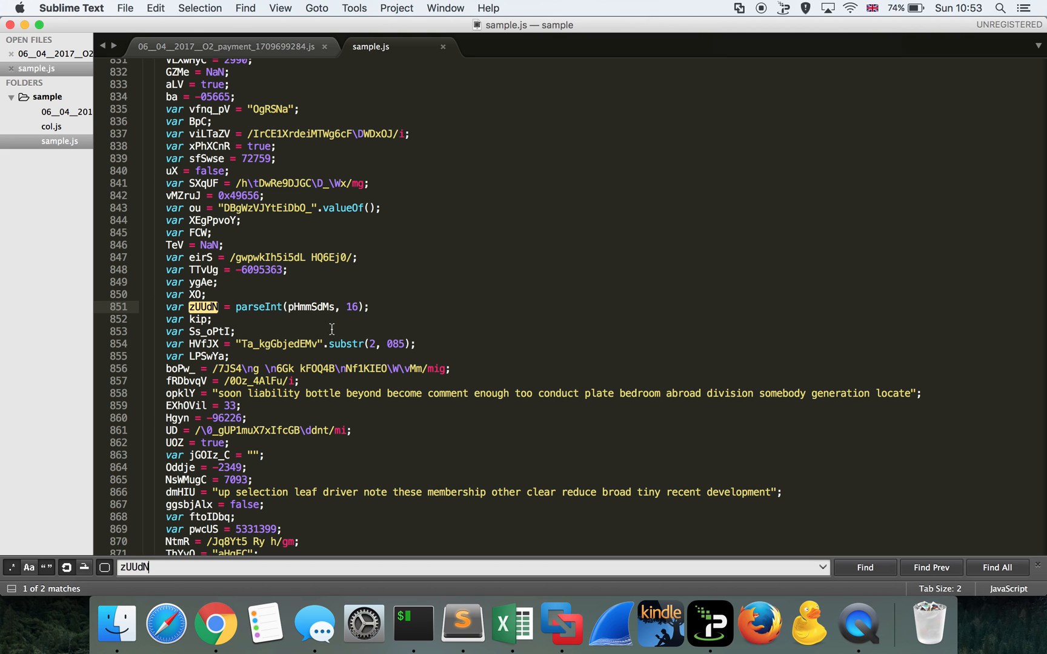
{"action": "left_click", "coordinate": [863, 567]}
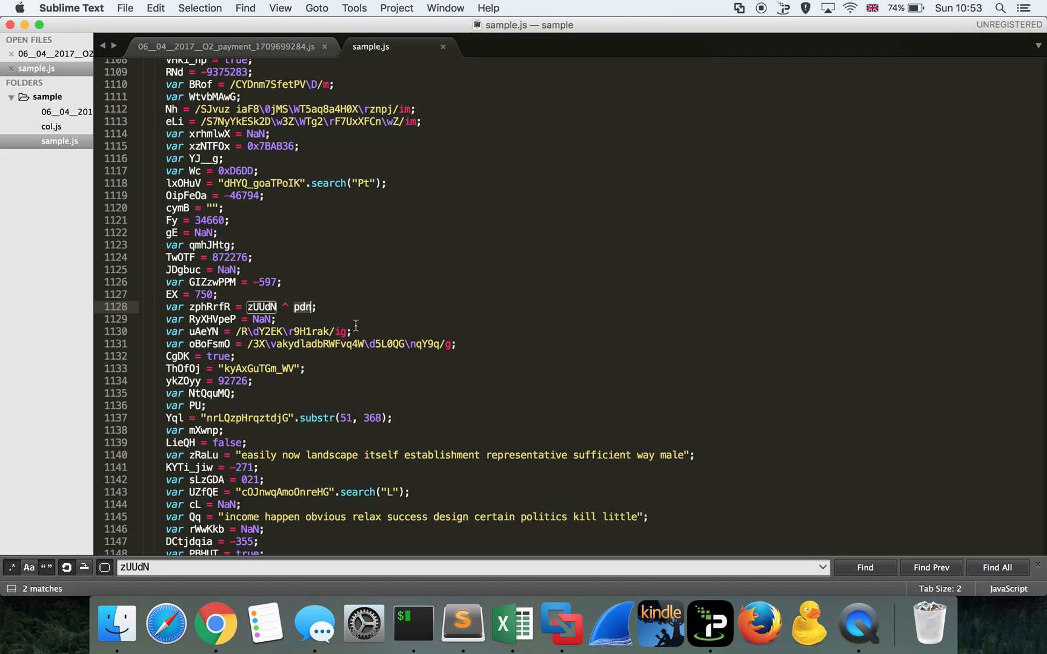
{"action": "type", "text": "pdn"}
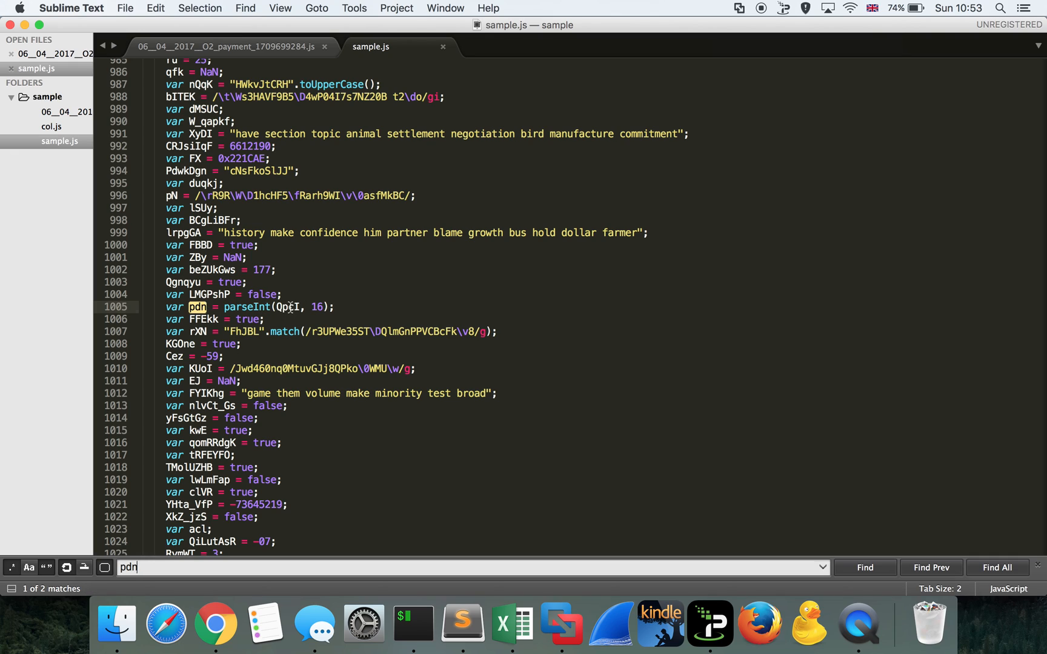
Step: Trace pdn's source QpcI to its qt.substr definition at line 916
{"action": "left_click", "coordinate": [415, 349]}
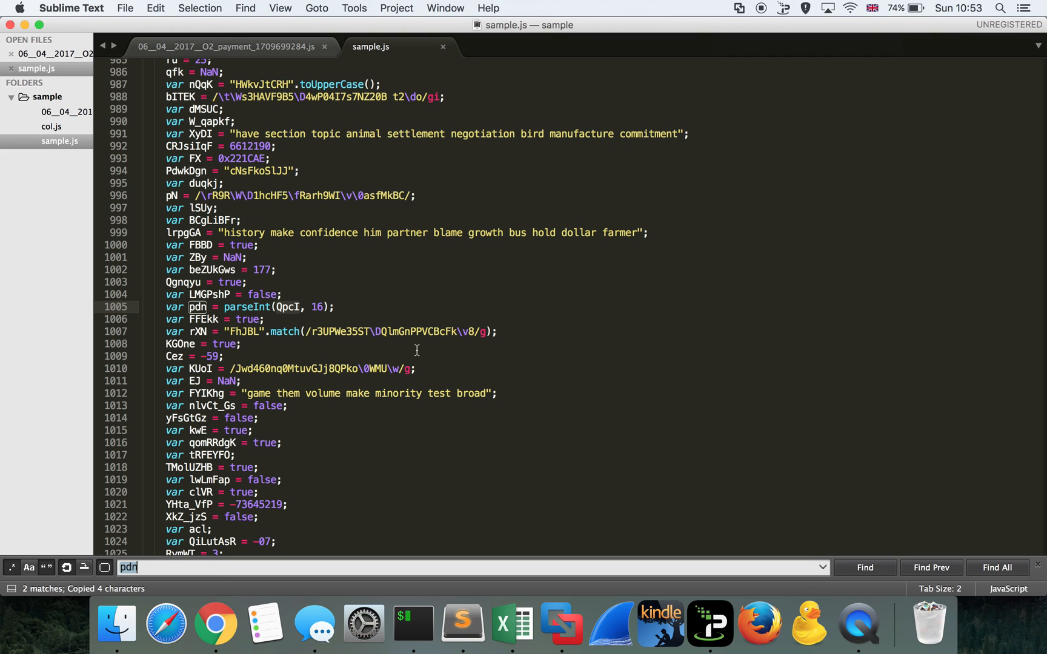
{"action": "type", "text": "QpcI"}
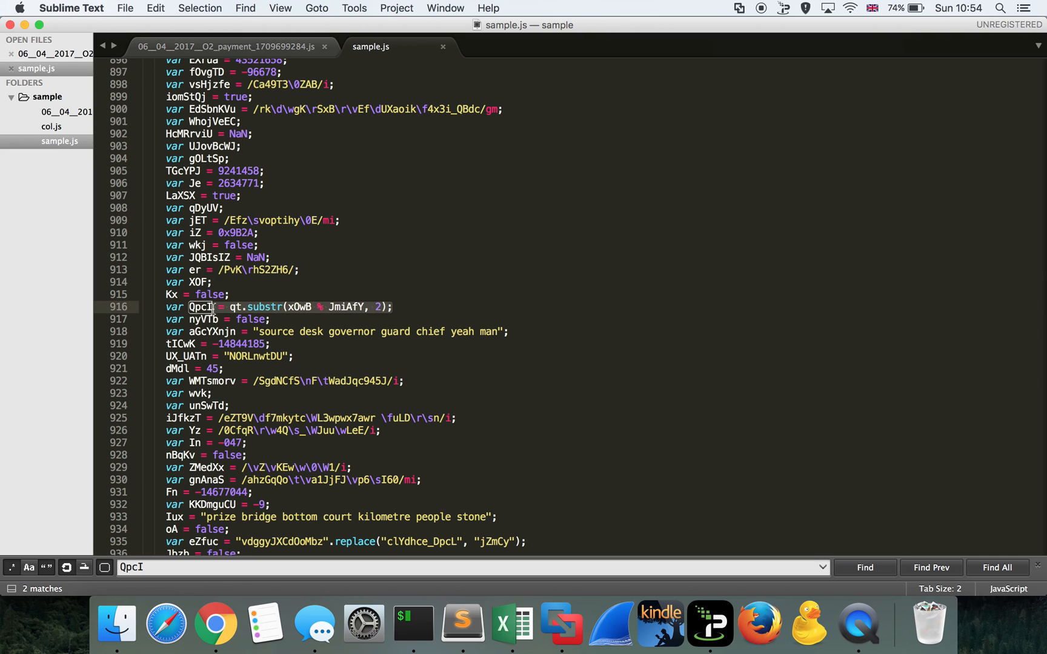
Step: Find qt defined as the string "62637953", then switch to the VirusTotal report in Chrome
{"action": "left_click", "coordinate": [379, 307]}
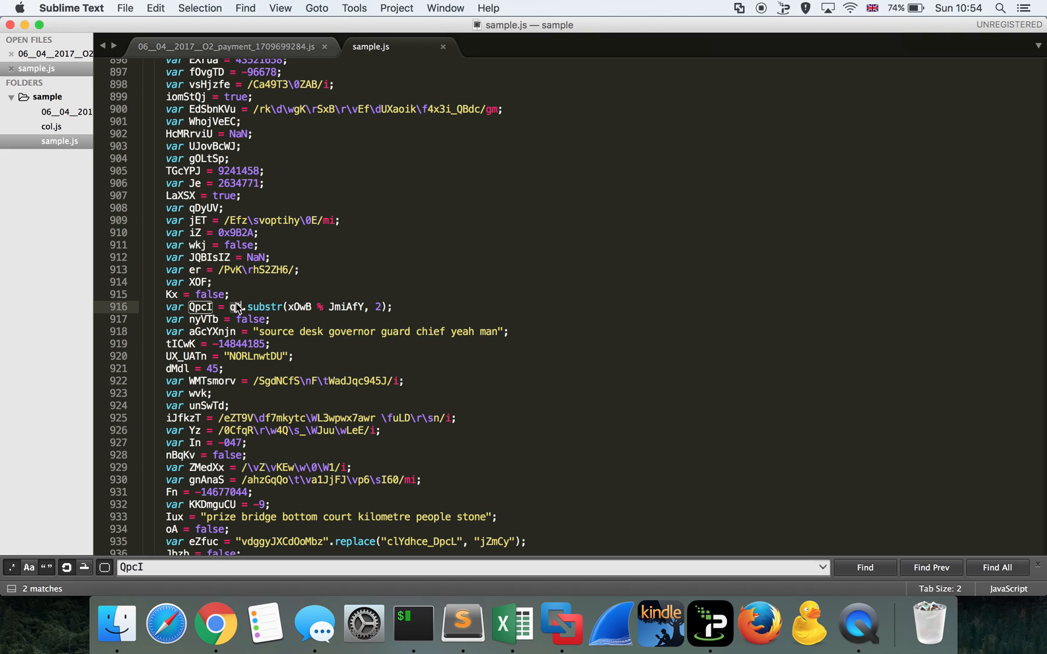
{"action": "type", "text": "qt"}
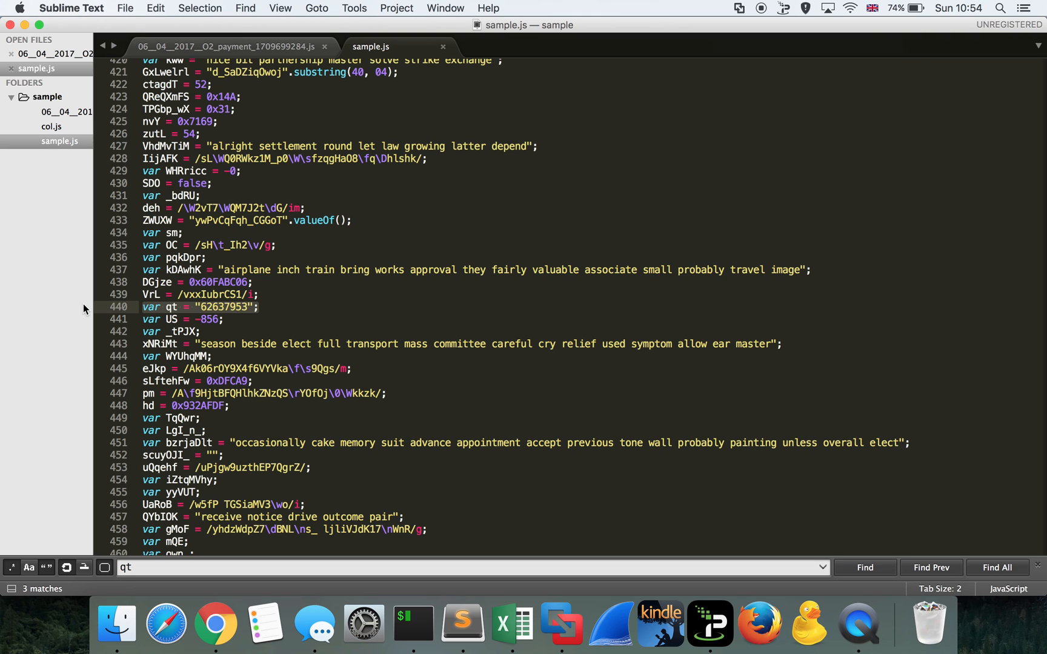
{"action": "left_click", "coordinate": [215, 624]}
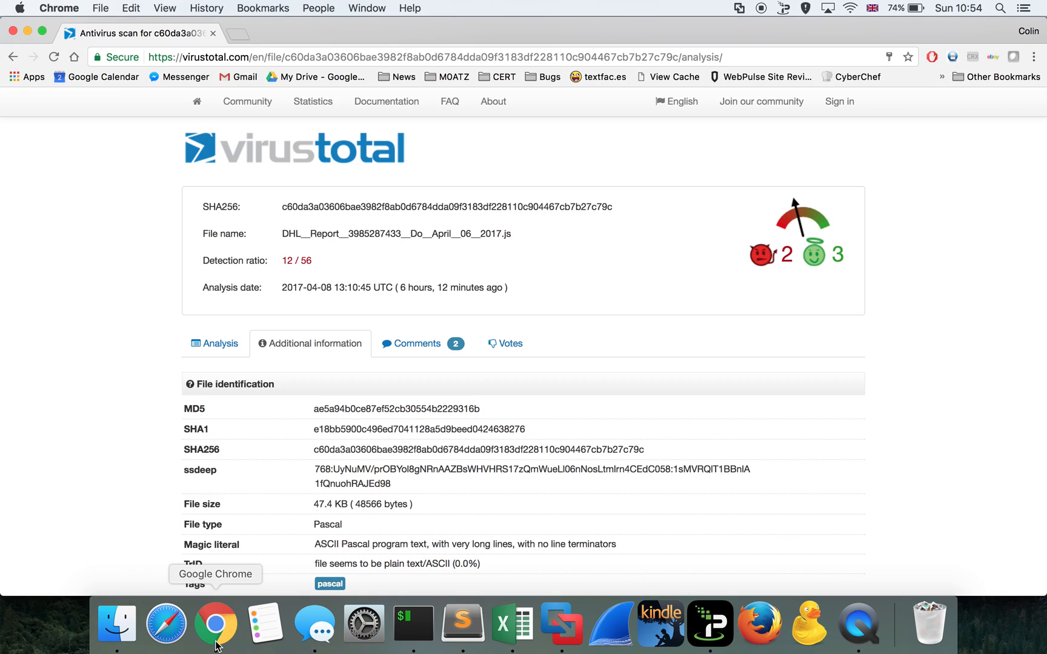
Step: Bring up CyberChef with a From Hex recipe, then return to sample.js in Sublime Text
{"action": "left_click", "coordinate": [856, 76]}
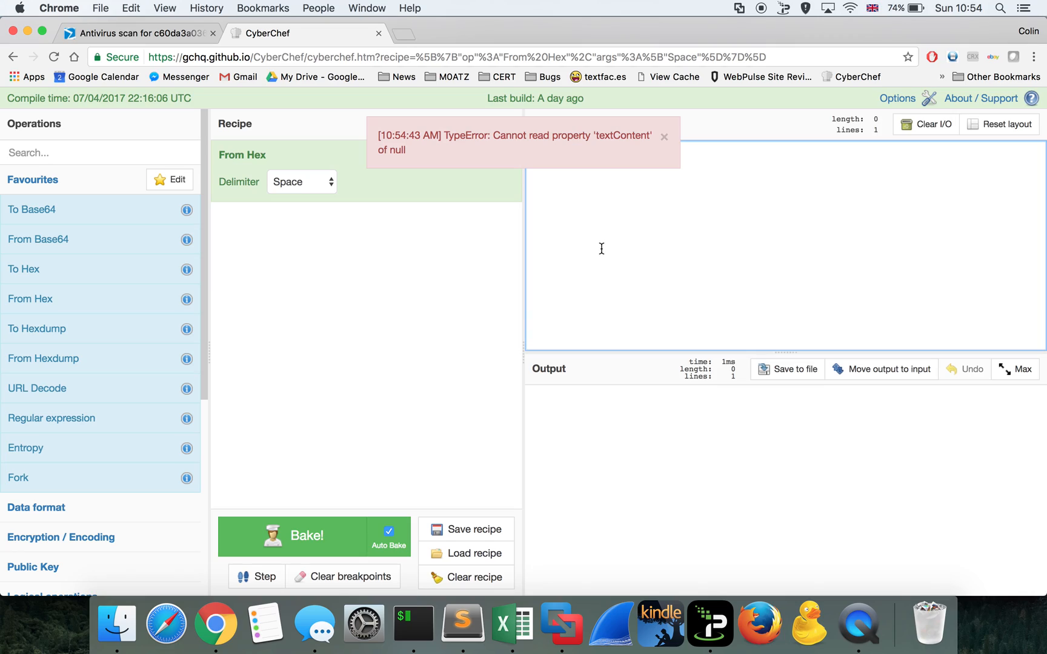
{"action": "left_click", "coordinate": [462, 624]}
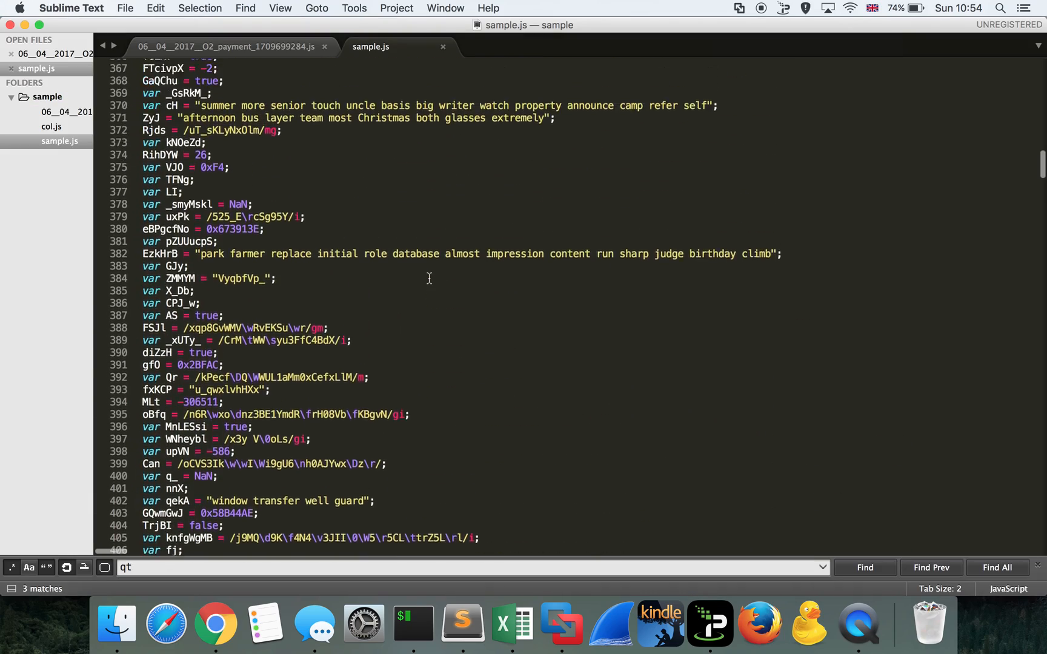
Step: Step through qt matches to the 'var qt = "62637953"' line and move to CyberChef's XOR key field
{"action": "scroll", "scroll_direction": "up", "scroll_amount": 3}
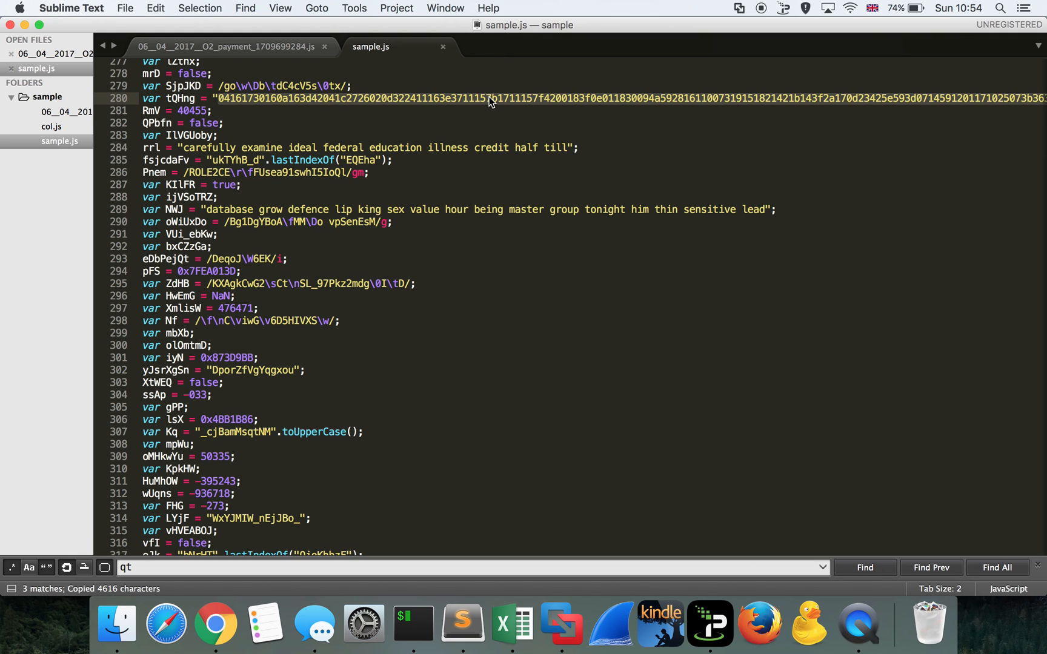
{"action": "left_click", "coordinate": [215, 624]}
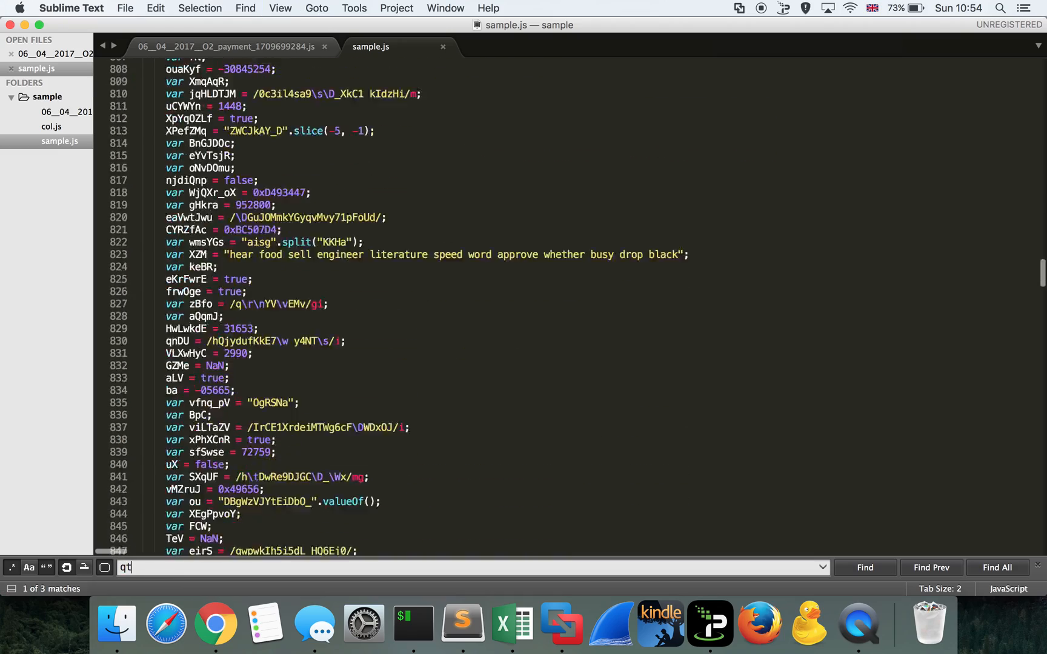
{"action": "left_click", "coordinate": [931, 567]}
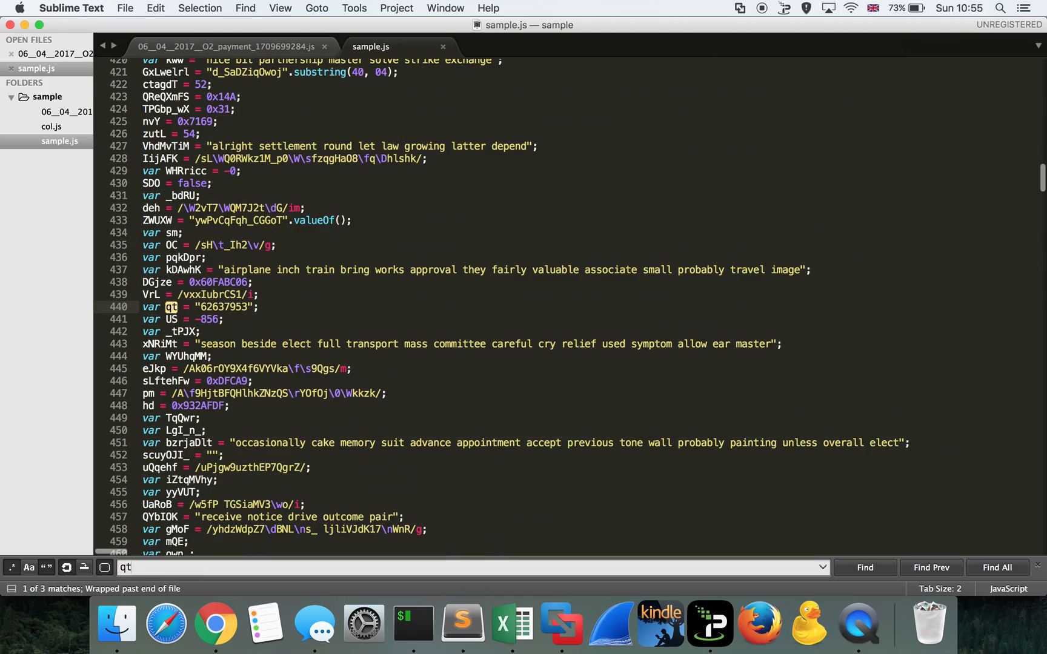
{"action": "left_click", "coordinate": [214, 624]}
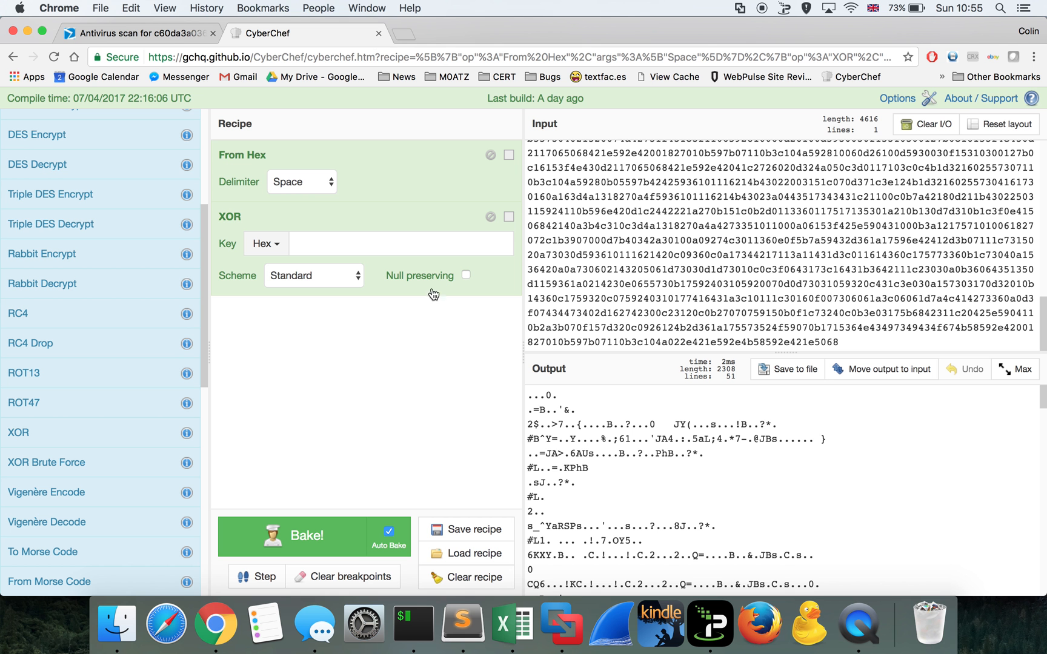
Step: Enter XOR key 62637953 to decode the hex into the second-stage JavaScript
{"action": "type", "text": "62637953"}
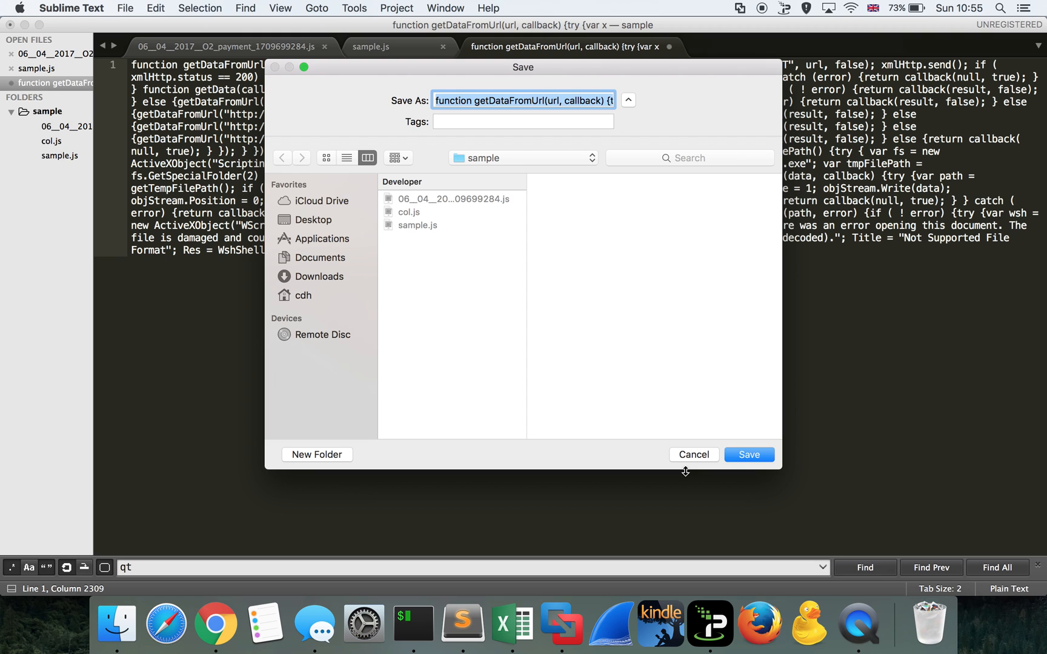
Step: Save the decoded script as out.js and highlight its saveToTemp function
{"action": "left_click", "coordinate": [748, 454]}
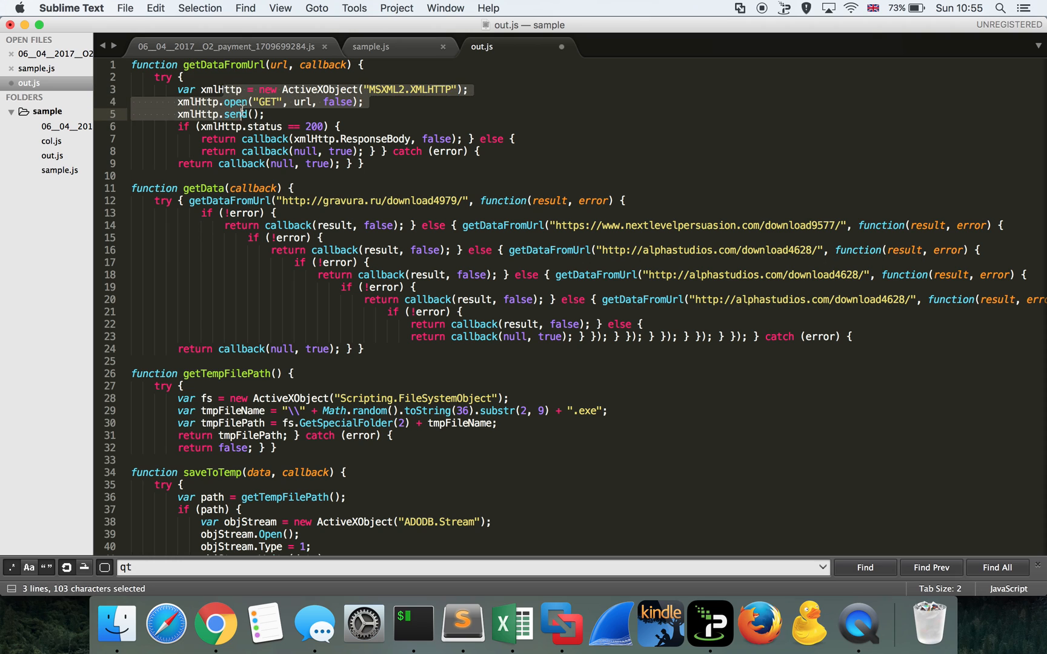
{"action": "left_click", "coordinate": [280, 200]}
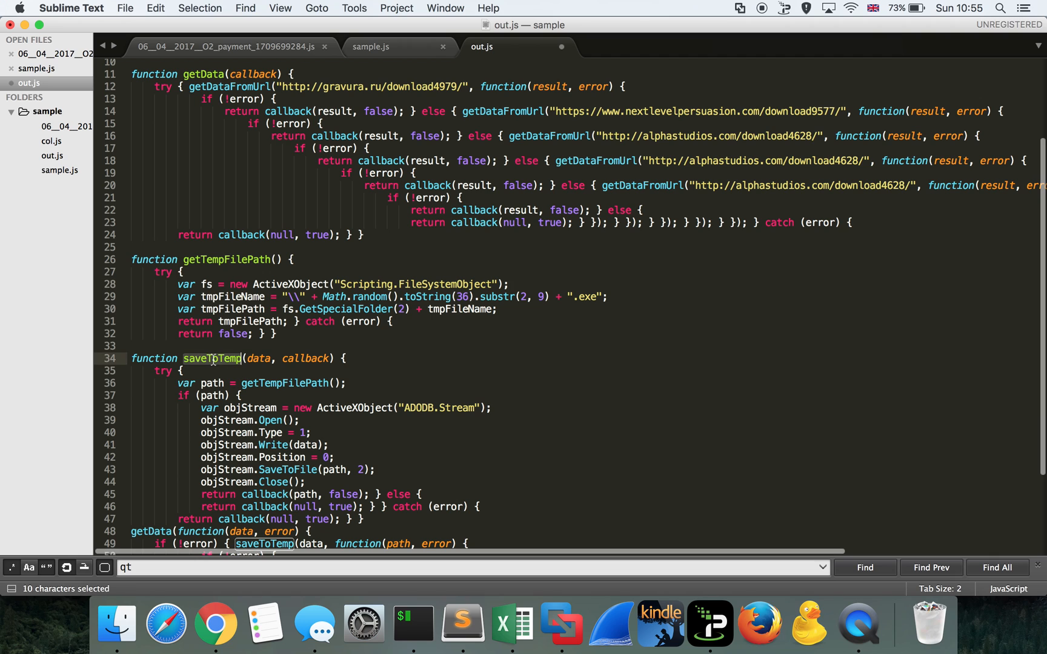
{"action": "scroll", "scroll_direction": "down", "scroll_amount": 3}
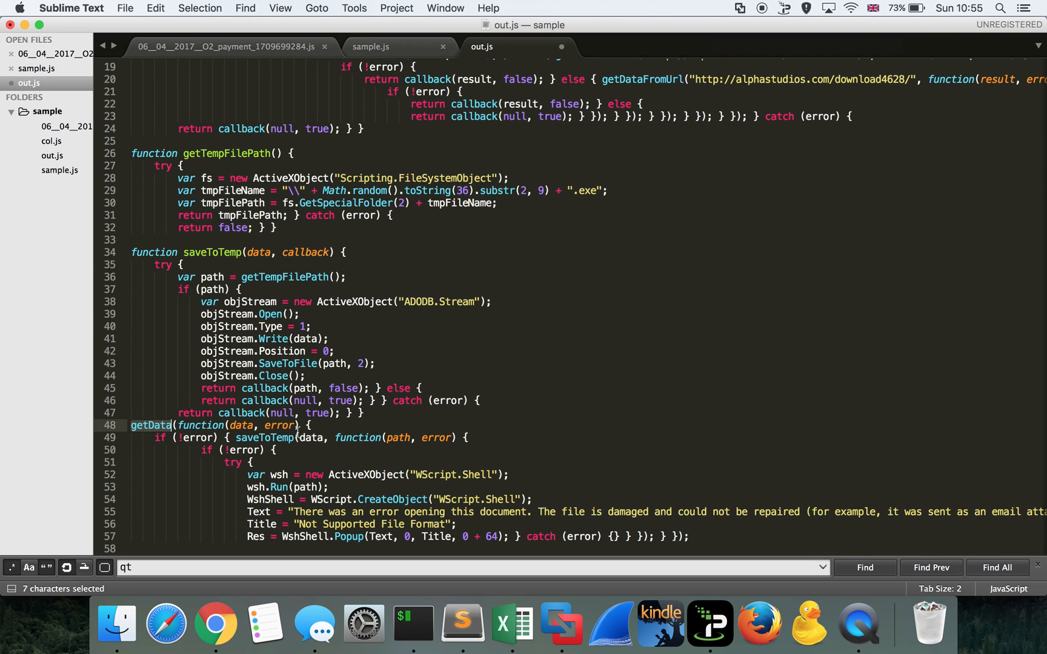
{"action": "scroll", "scroll_direction": "up", "scroll_amount": 3}
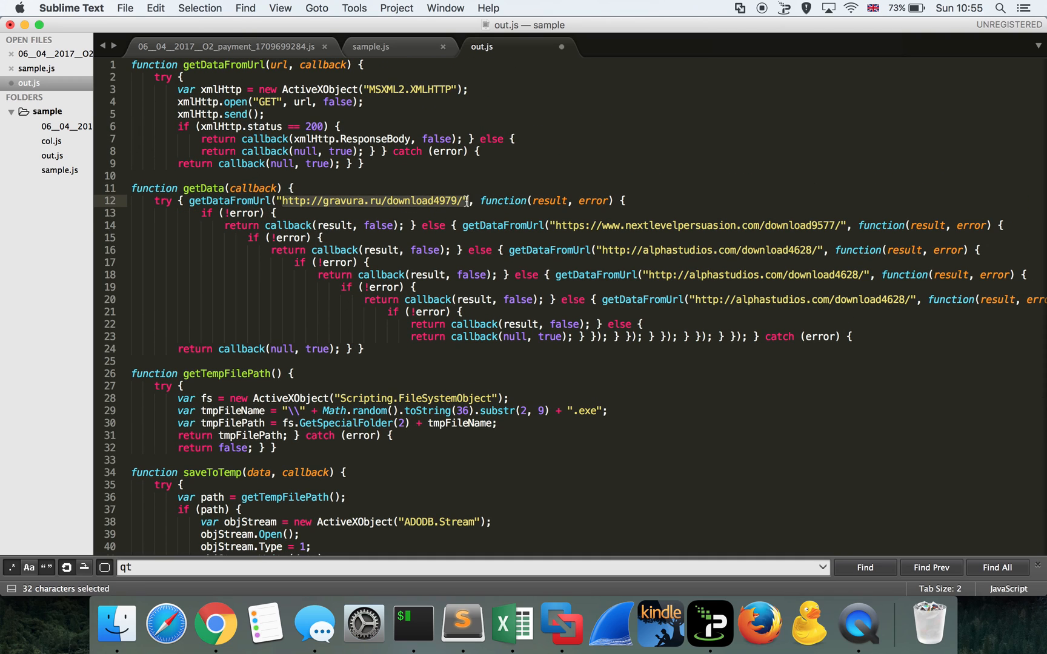
{"action": "mouse_move", "coordinate": [327, 242]}
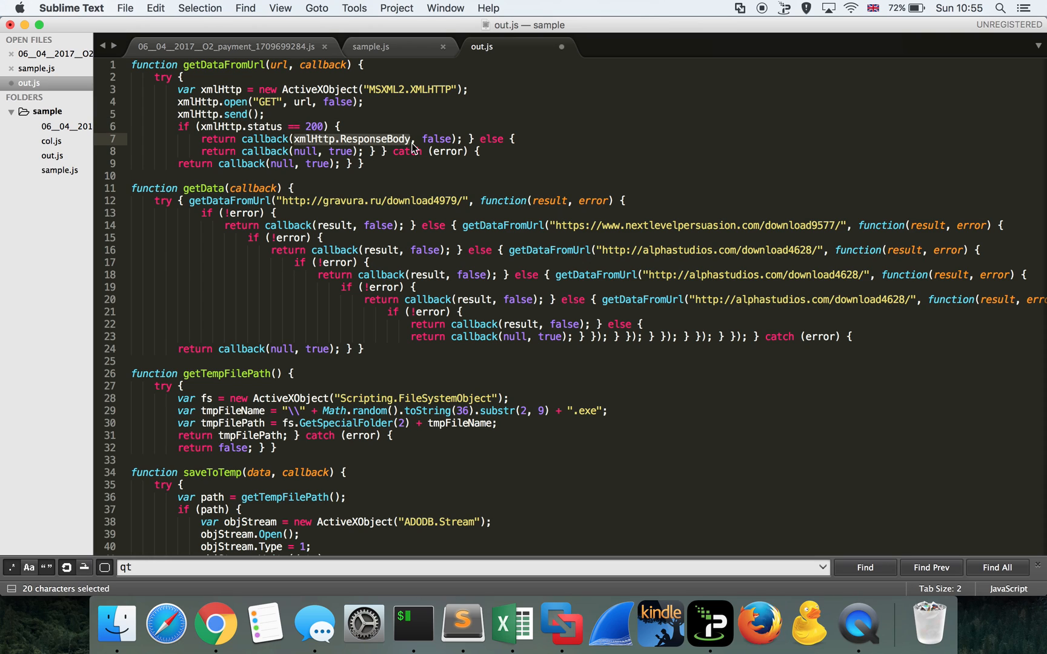
{"action": "left_click", "coordinate": [393, 201]}
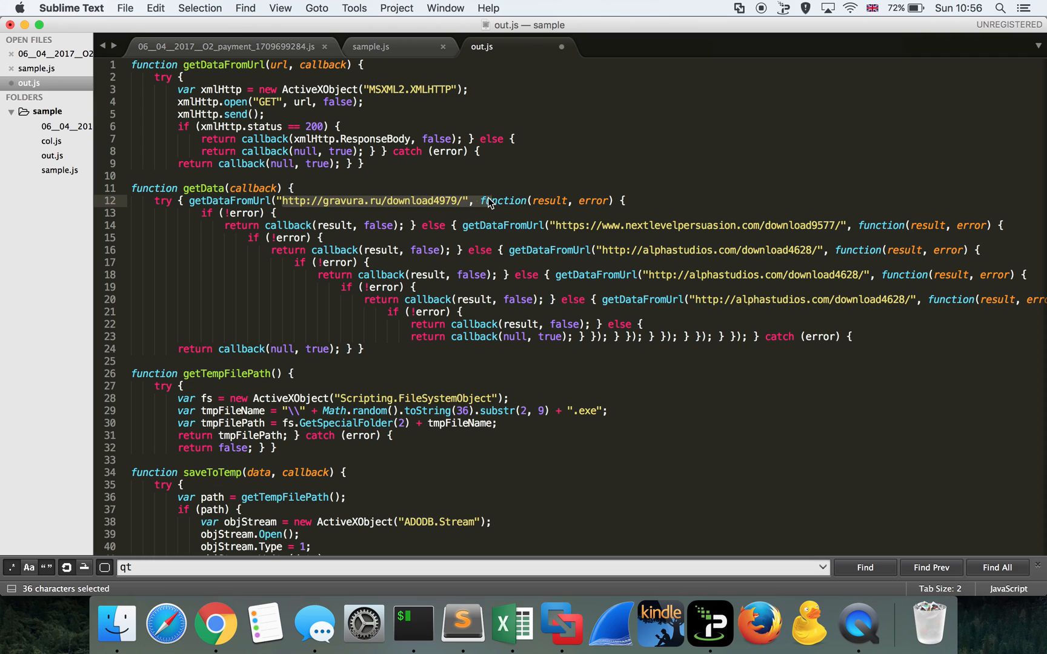
{"action": "mouse_move", "coordinate": [754, 227]}
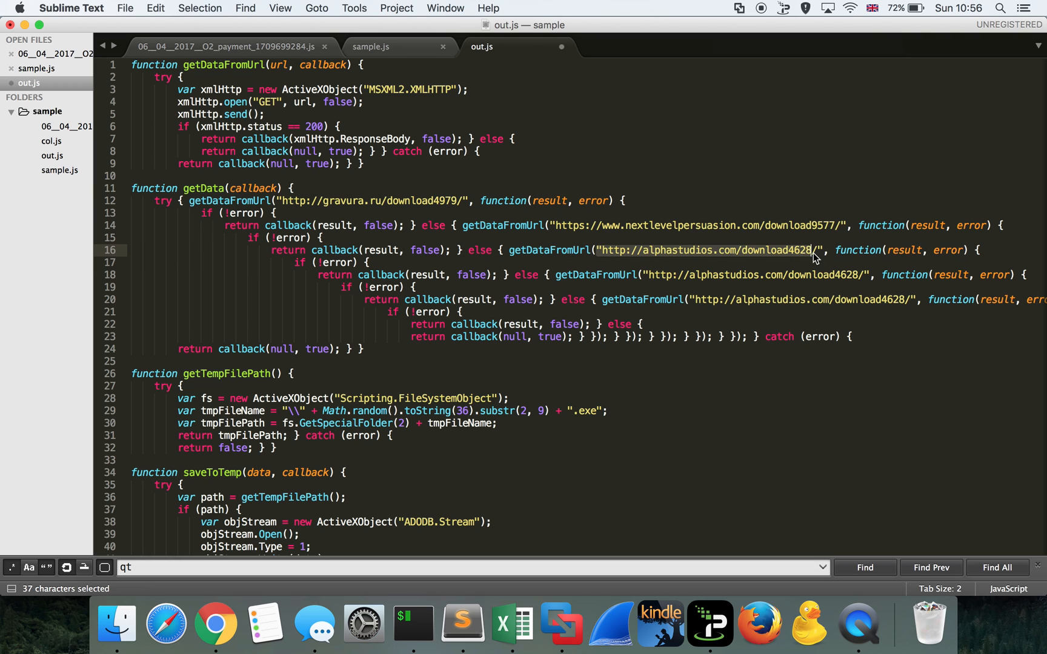
{"action": "scroll", "scroll_direction": "down", "scroll_amount": 3}
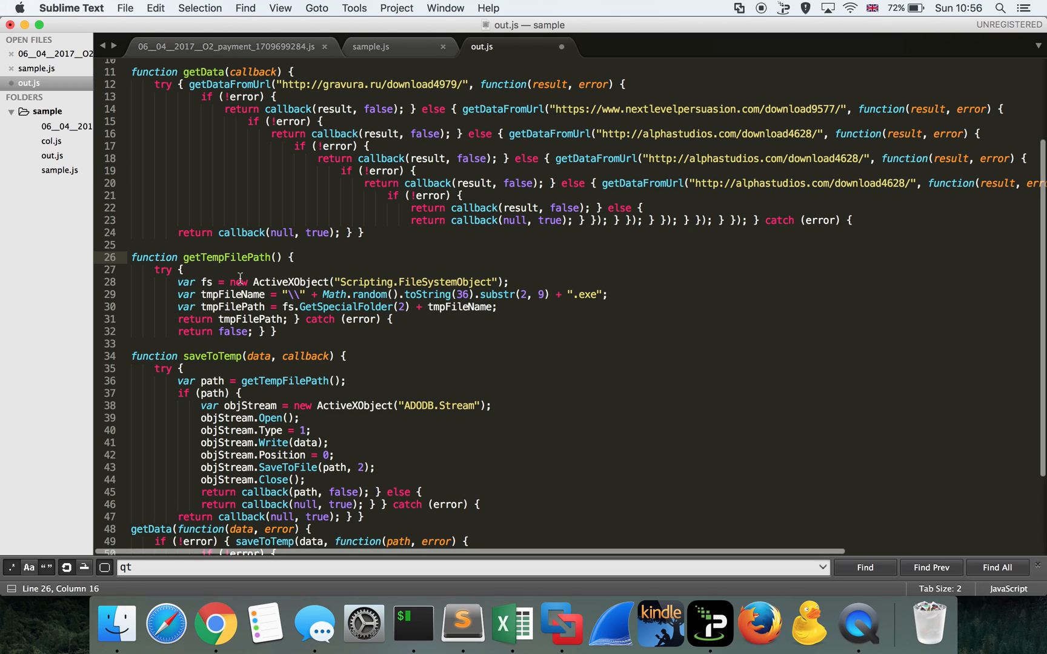
Step: Highlight fs.GetSpecialFolder(2) in getTempFilePath and look it up in Chrome
{"action": "scroll", "scroll_direction": "down", "scroll_amount": 3}
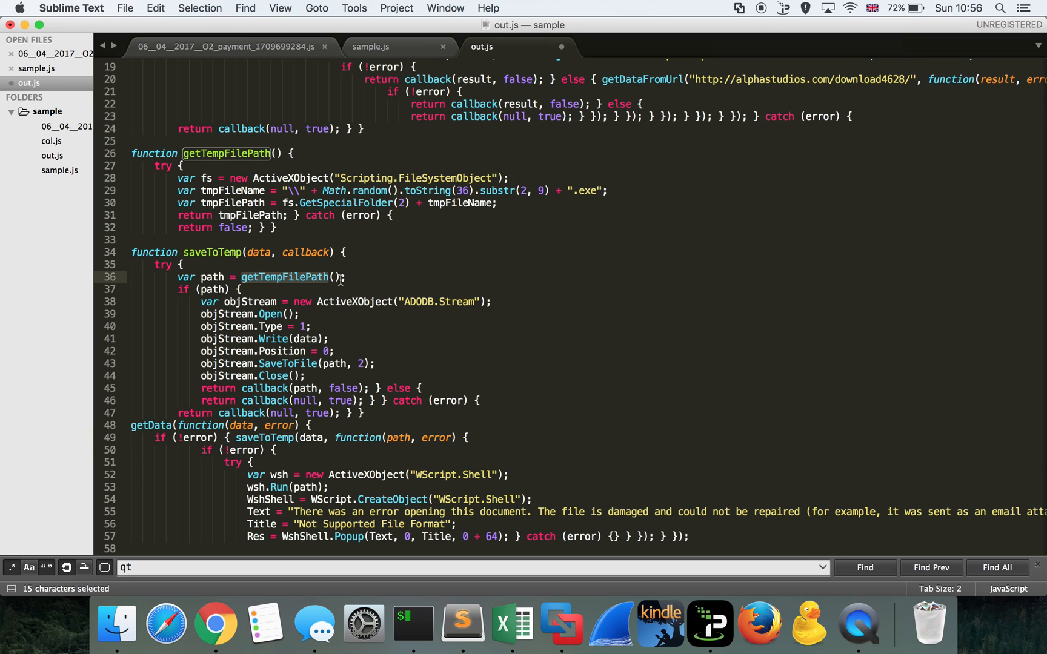
{"action": "mouse_move", "coordinate": [263, 172]}
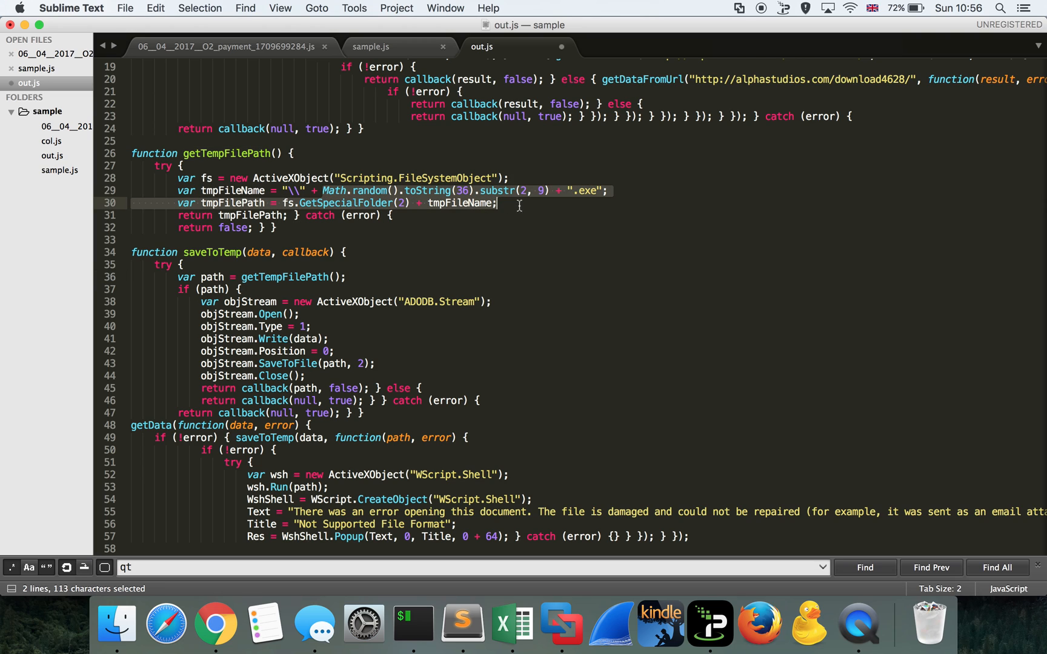
{"action": "mouse_move", "coordinate": [555, 210]}
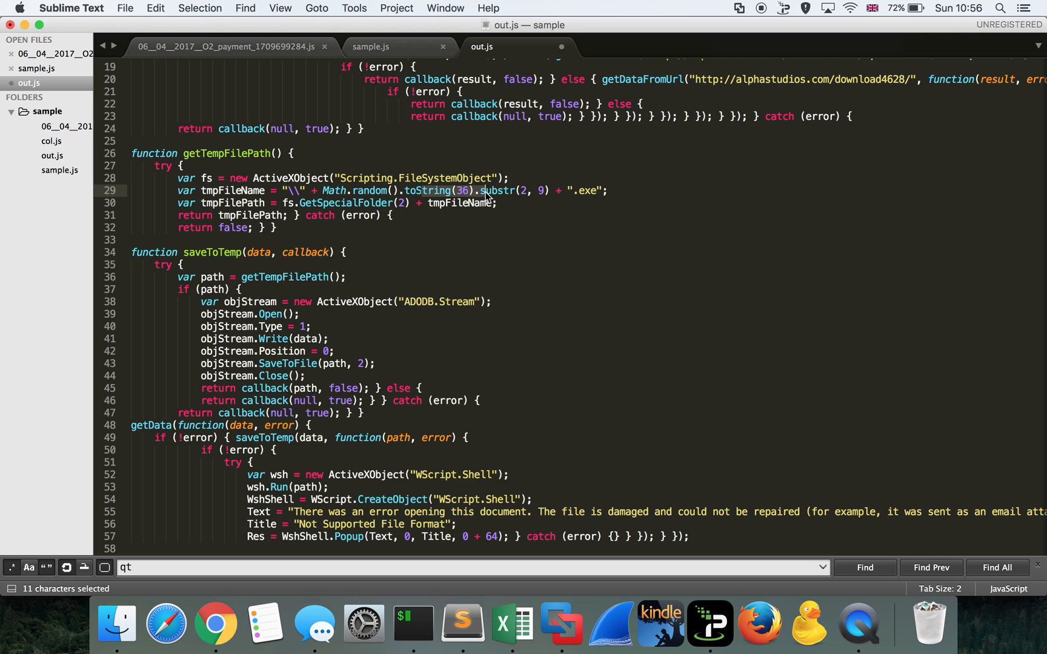
{"action": "left_click", "coordinate": [516, 190]}
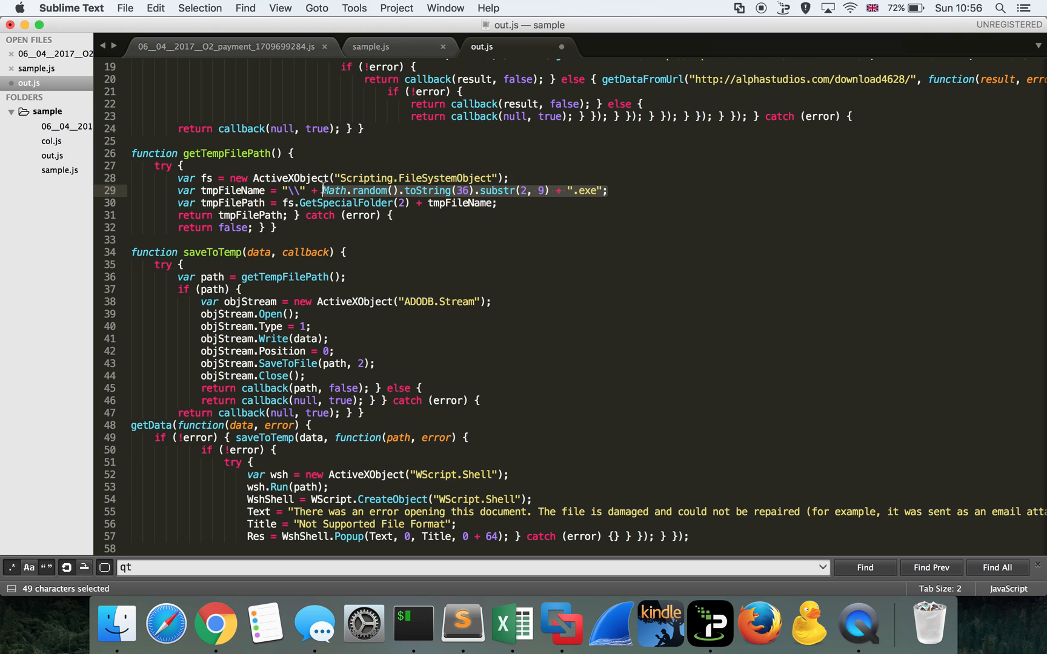
{"action": "left_click", "coordinate": [283, 203]}
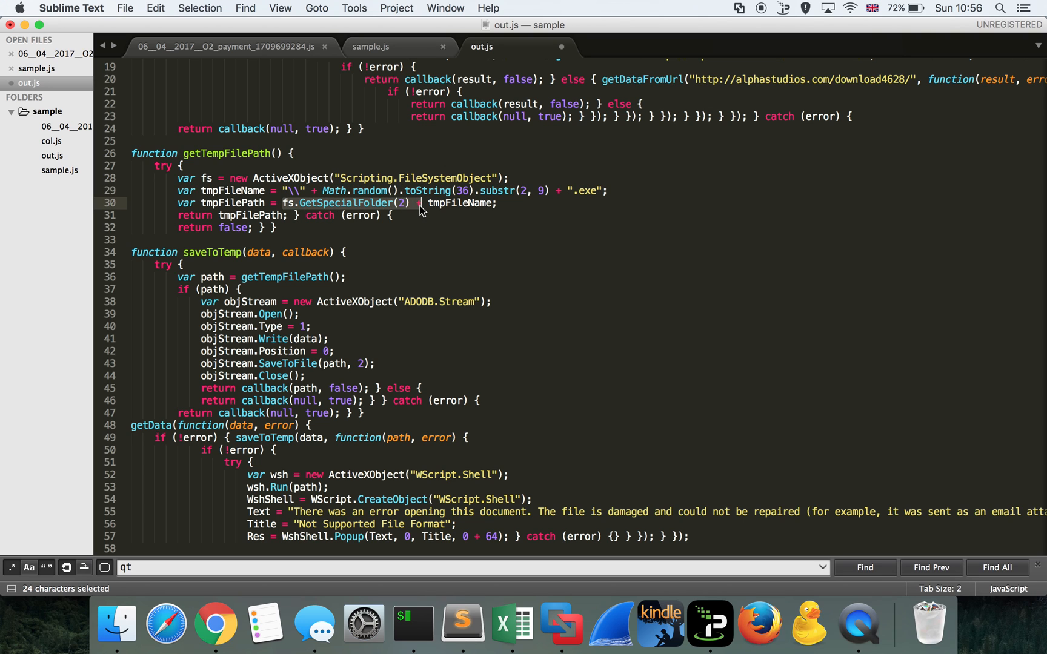
{"action": "left_click", "coordinate": [216, 624]}
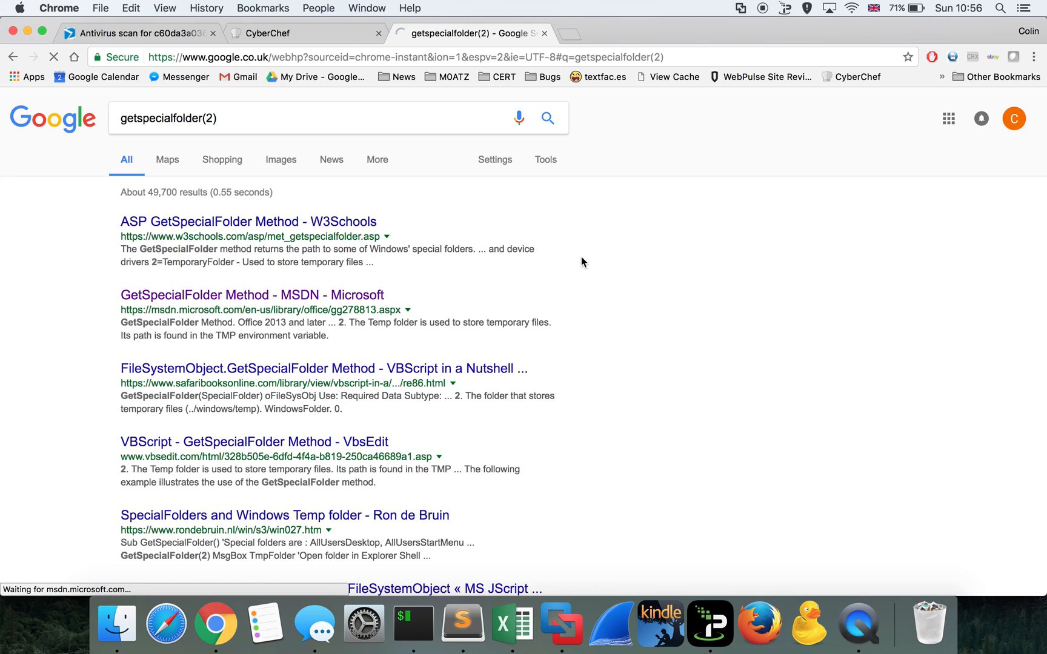
Step: Read the MSDN Settings table showing 2 = TemporaryFolder, then return to out.js
{"action": "left_click", "coordinate": [252, 294]}
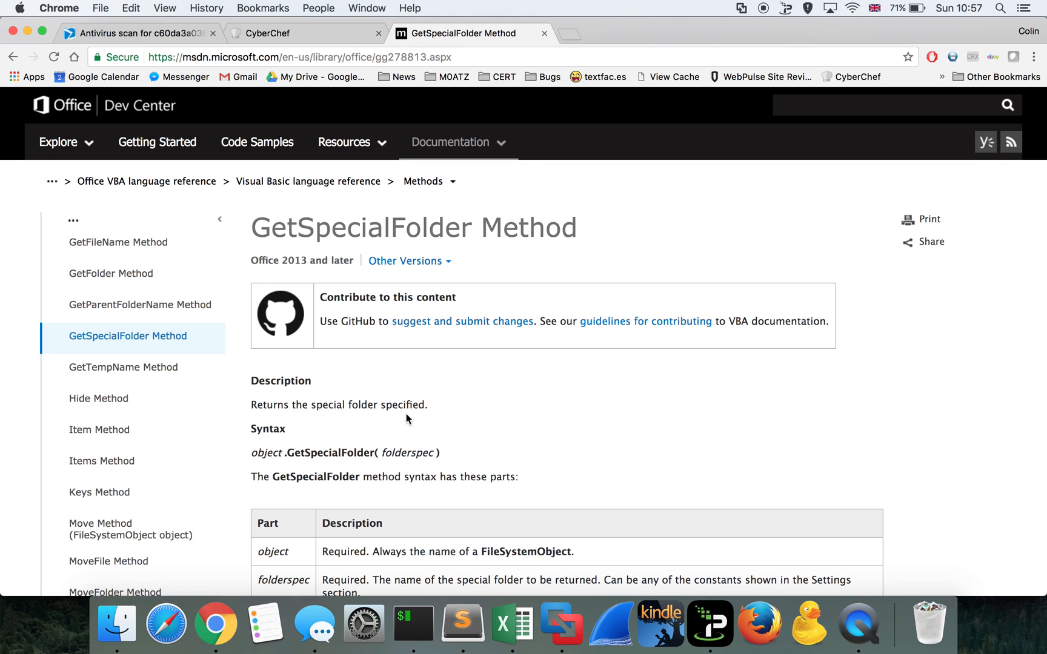
{"action": "scroll", "scroll_direction": "down", "scroll_amount": 3}
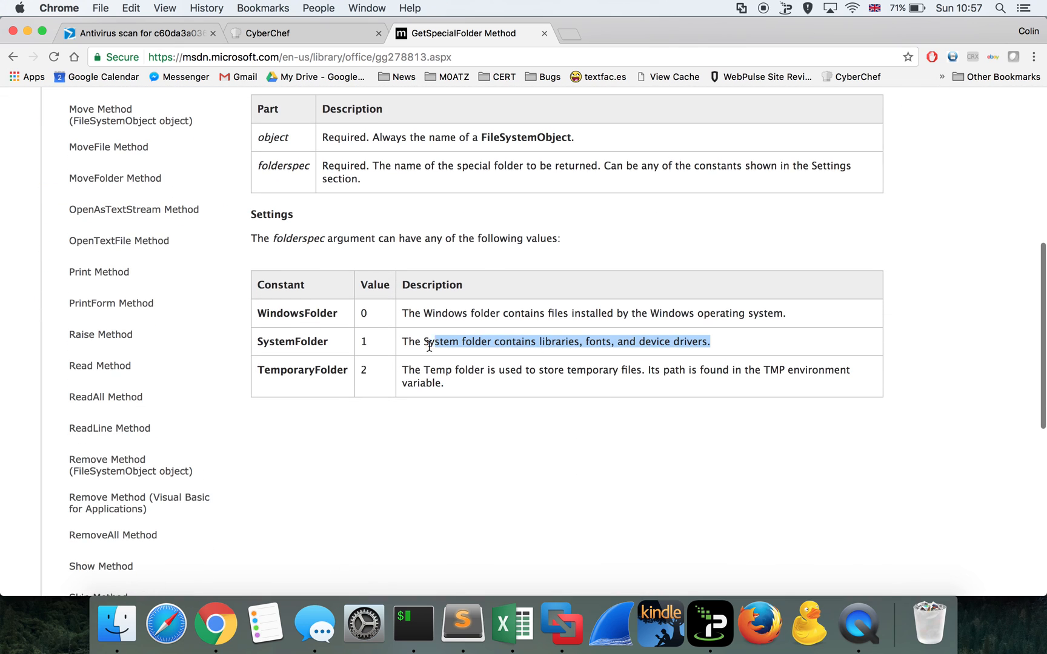
{"action": "left_click", "coordinate": [462, 384]}
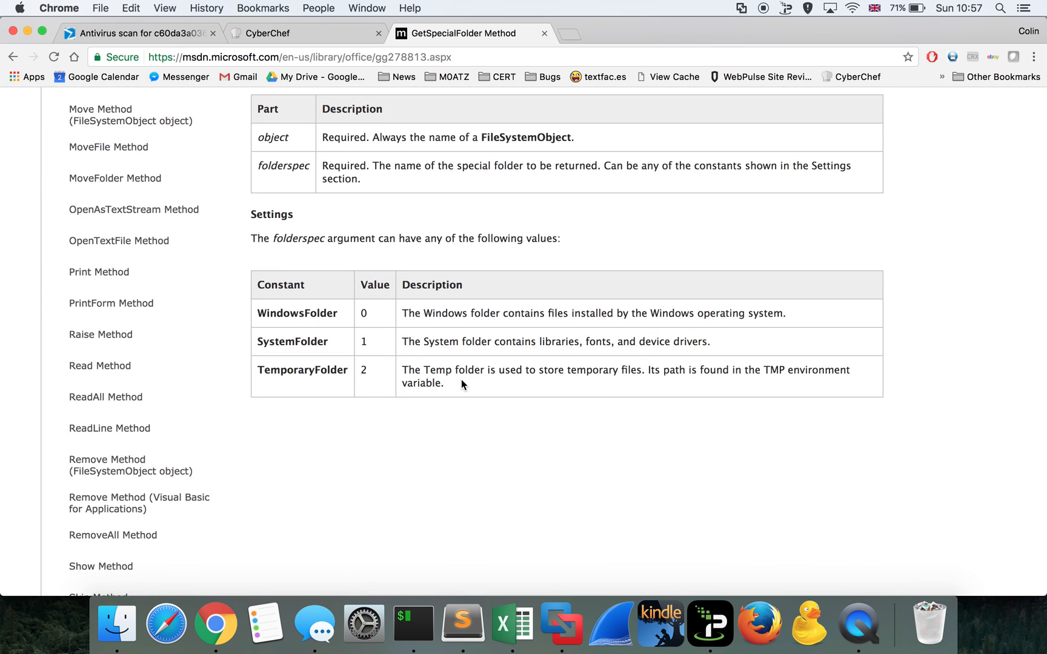
{"action": "left_click", "coordinate": [462, 623]}
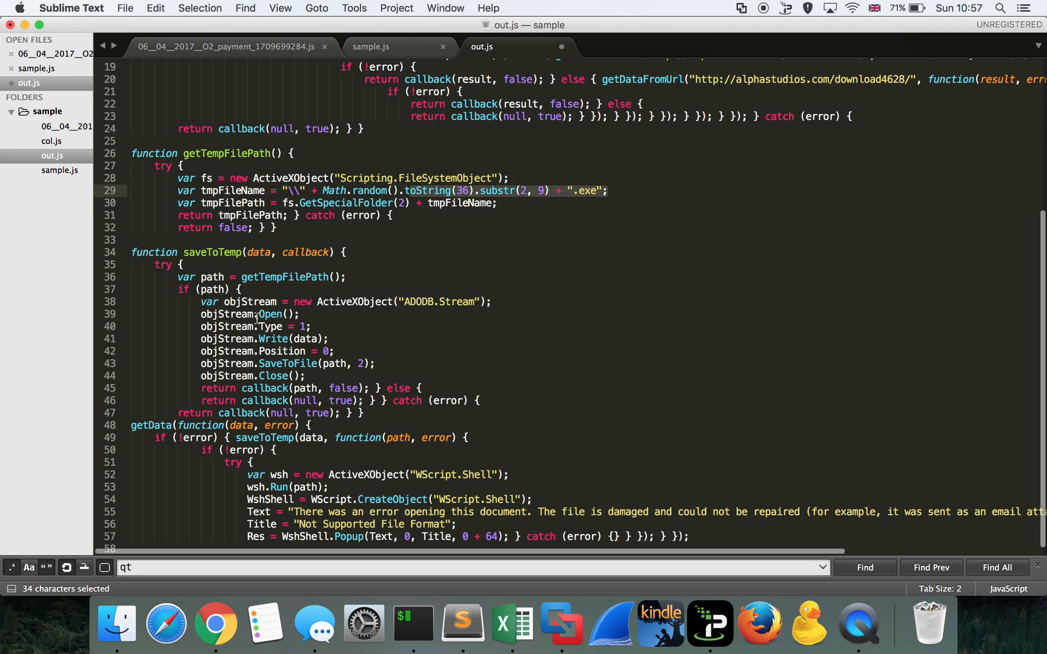
{"action": "mouse_move", "coordinate": [283, 439]}
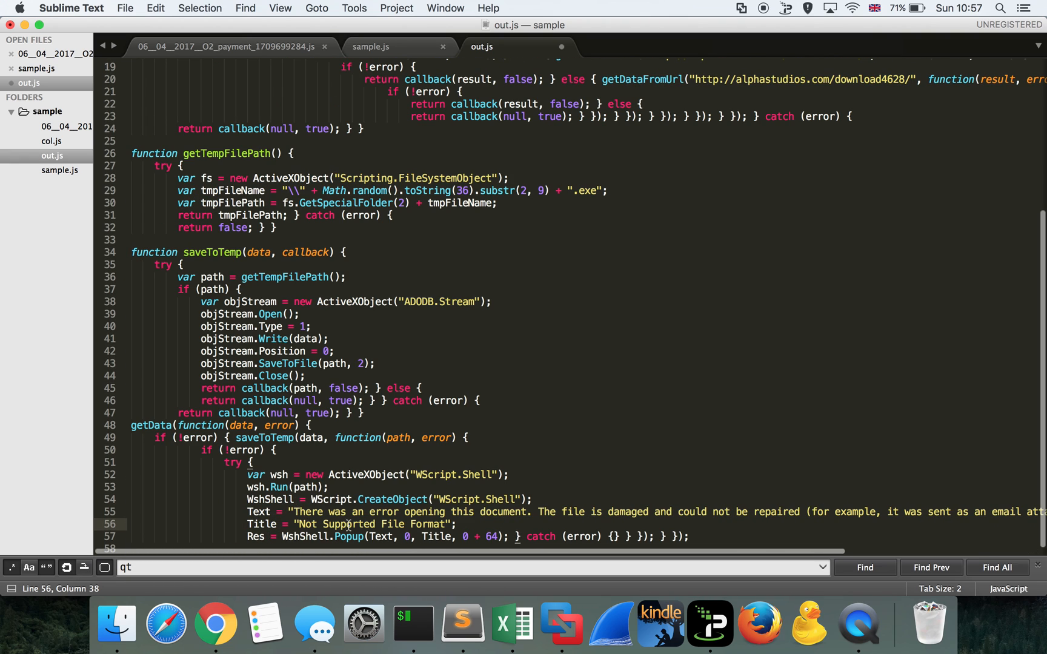
{"action": "scroll", "scroll_direction": "up", "scroll_amount": 3}
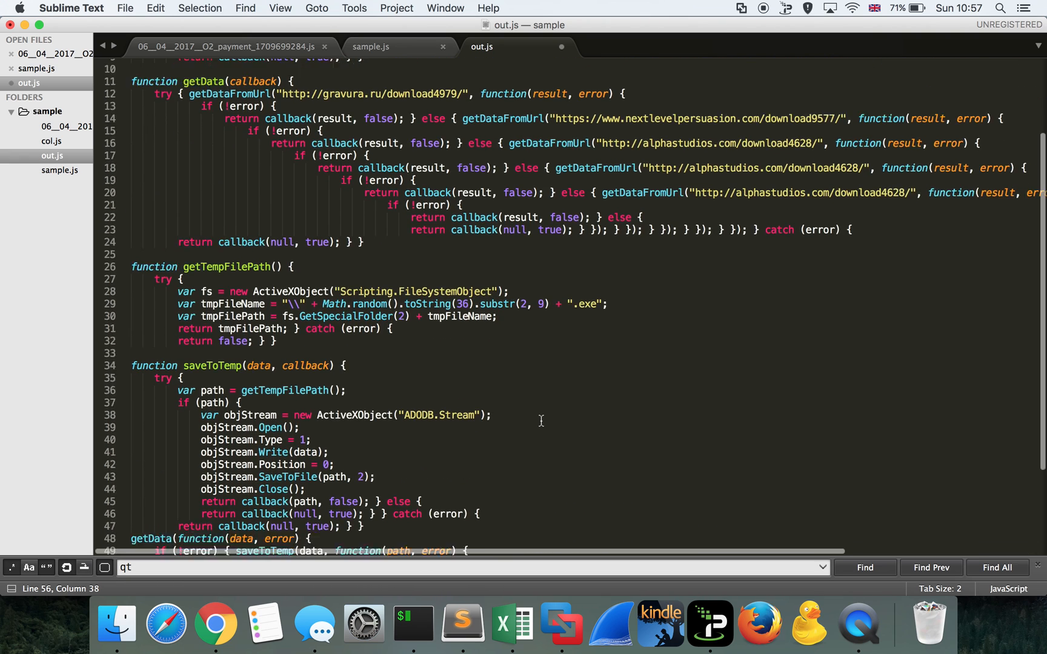
{"action": "scroll", "scroll_direction": "down", "scroll_amount": 3}
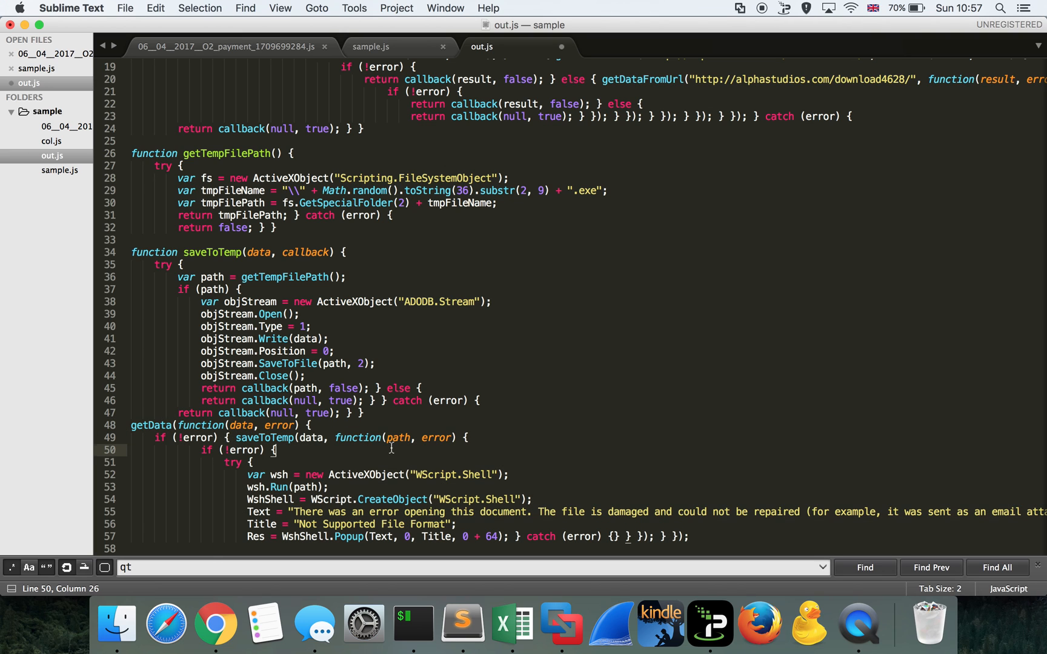
{"action": "scroll", "scroll_direction": "up", "scroll_amount": 3}
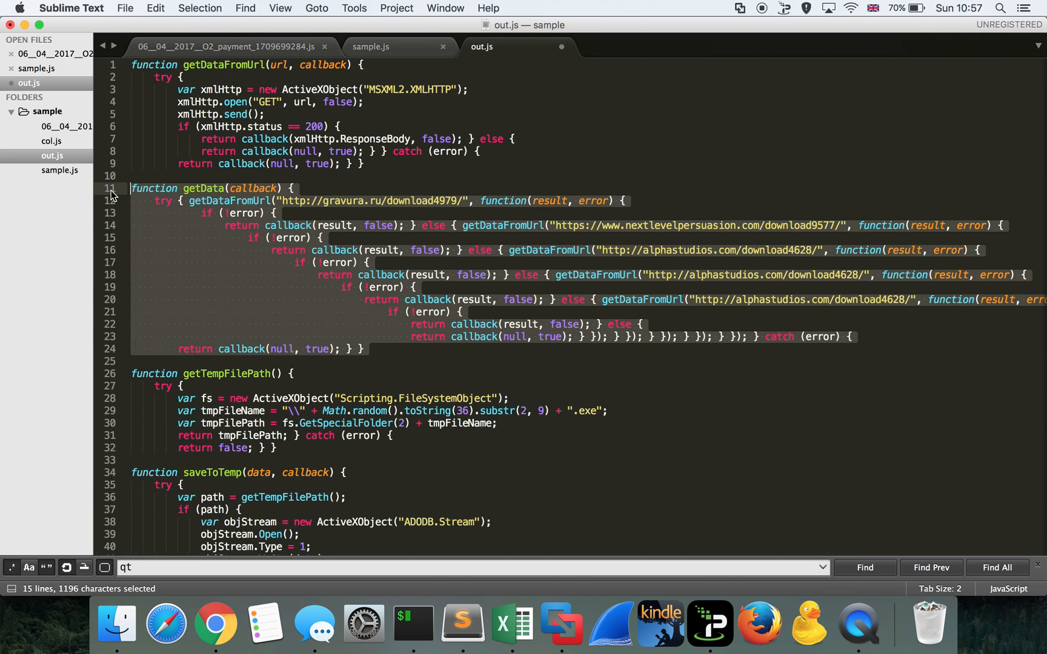
{"action": "mouse_move", "coordinate": [226, 260]}
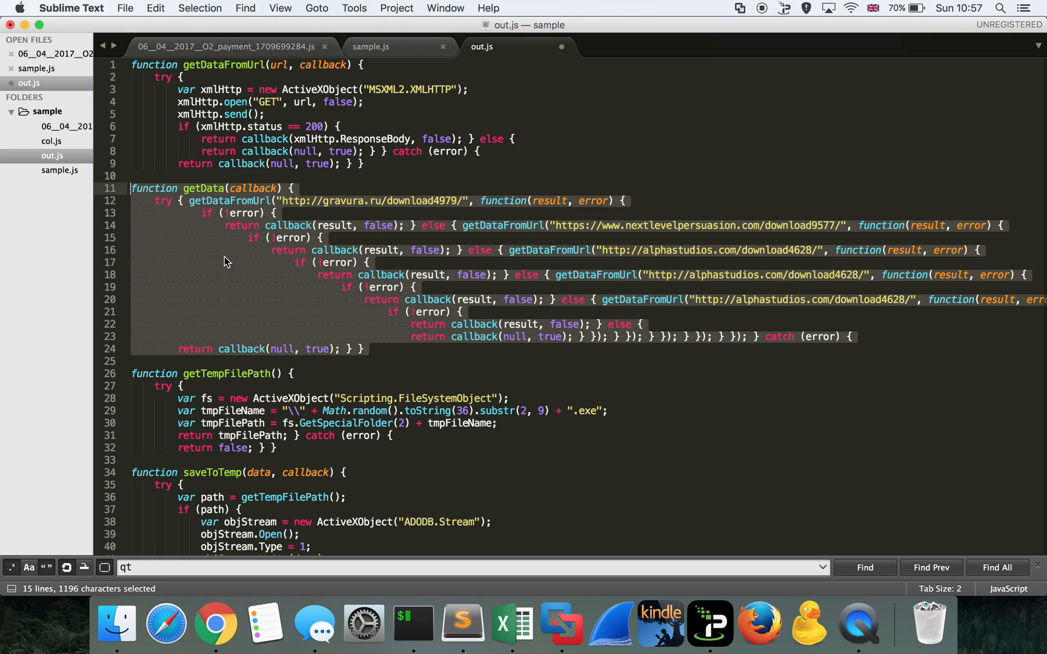
{"action": "left_click", "coordinate": [224, 260]}
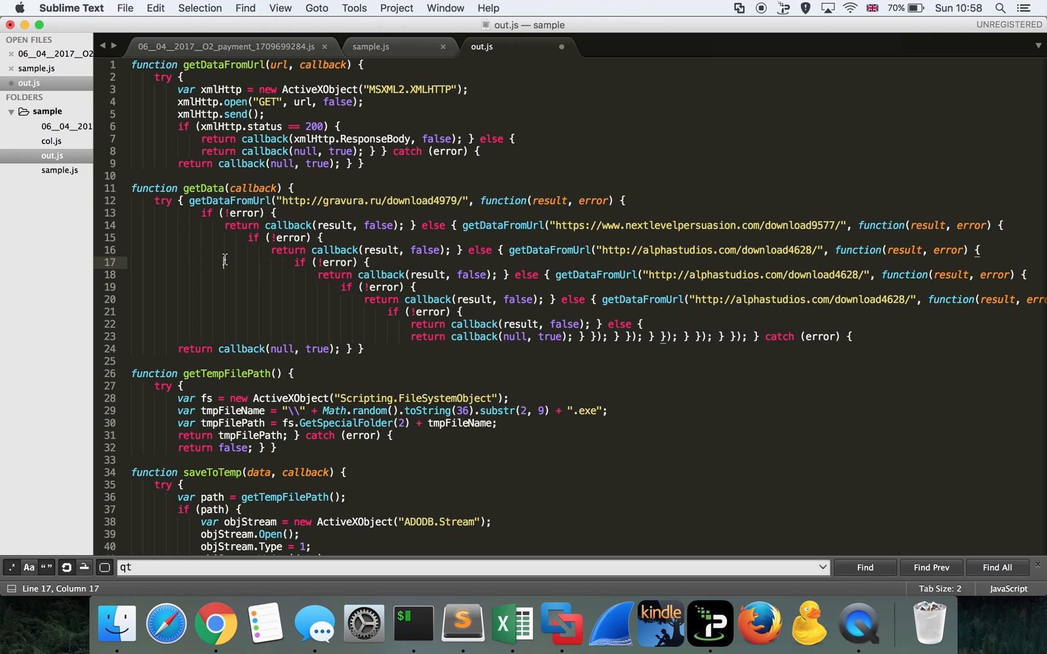